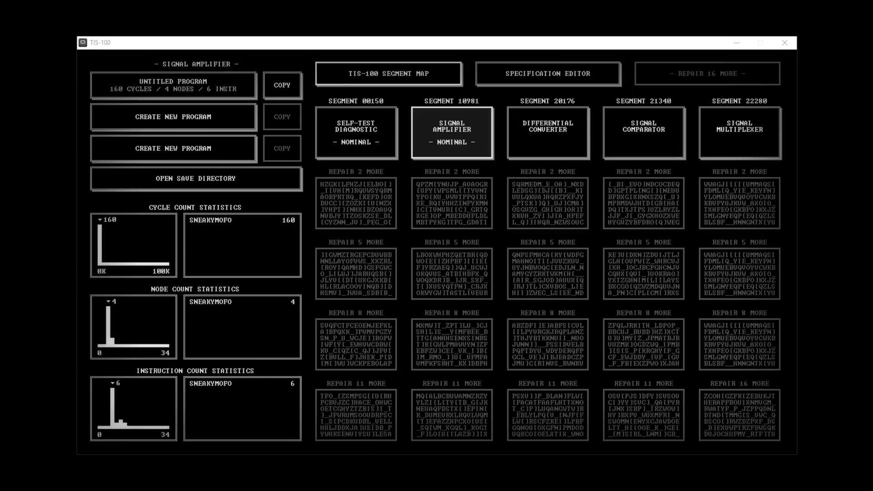
pyautogui.moveTo(117, 355)
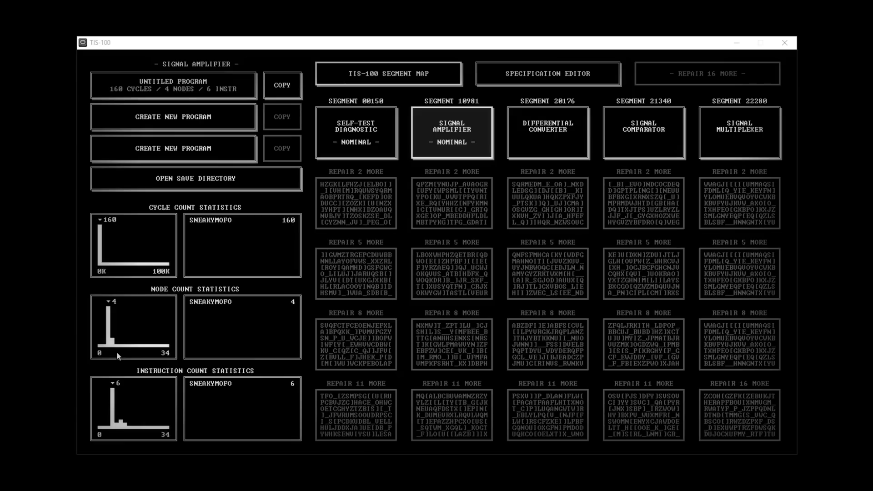
pyautogui.moveTo(536, 474)
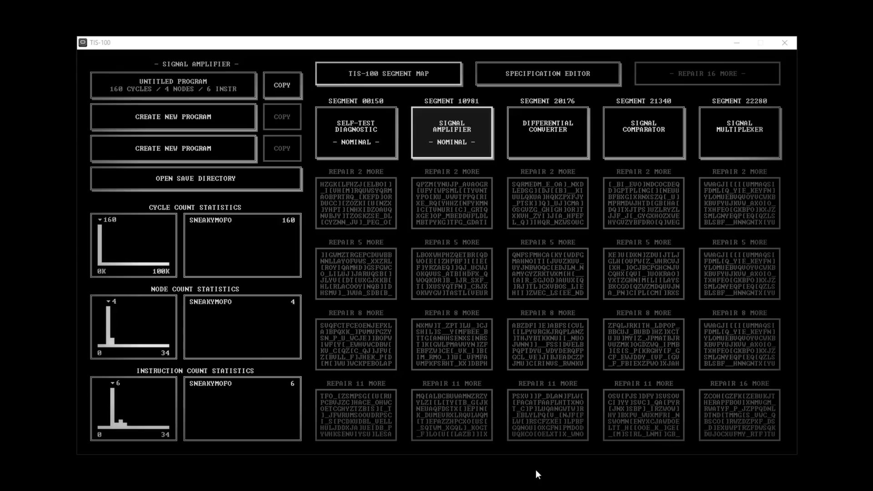
pyautogui.moveTo(403, 211)
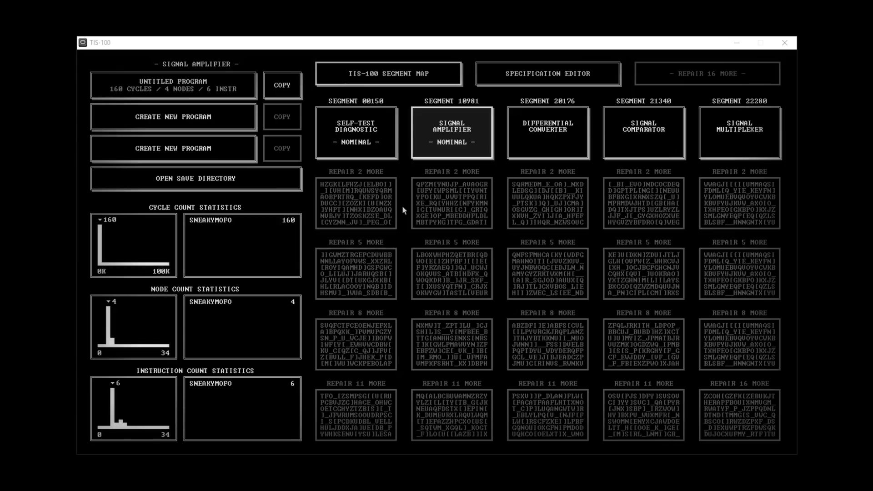
pyautogui.moveTo(409, 183)
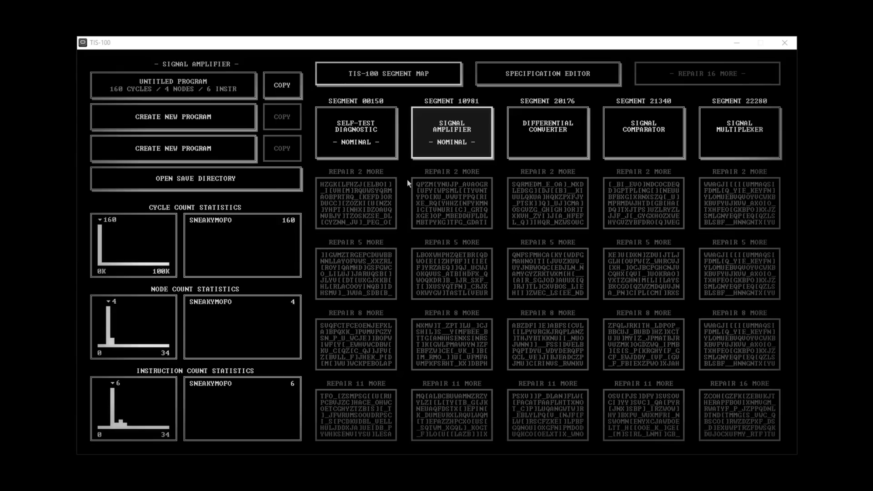
pyautogui.moveTo(403, 179)
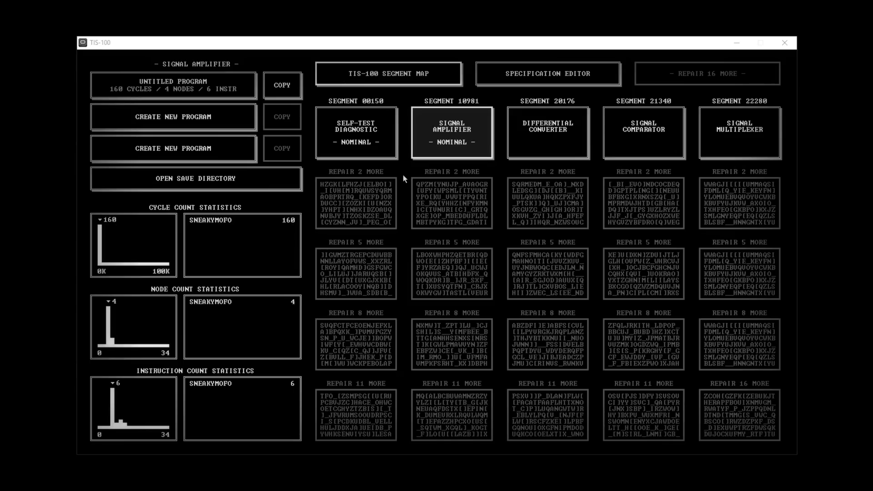
pyautogui.moveTo(404, 131)
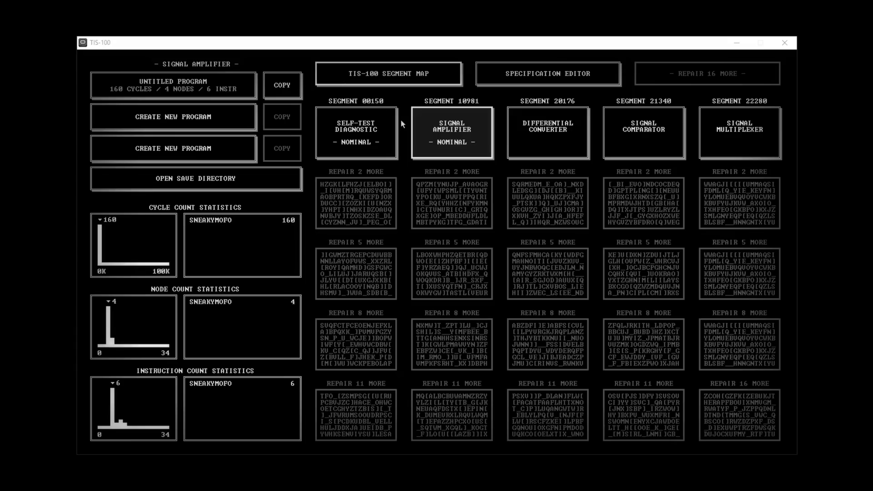
pyautogui.moveTo(404, 130)
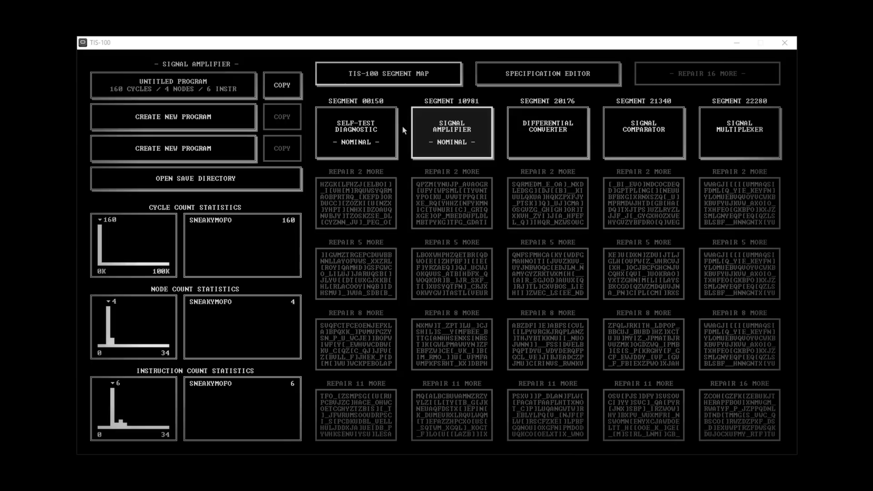
pyautogui.moveTo(414, 233)
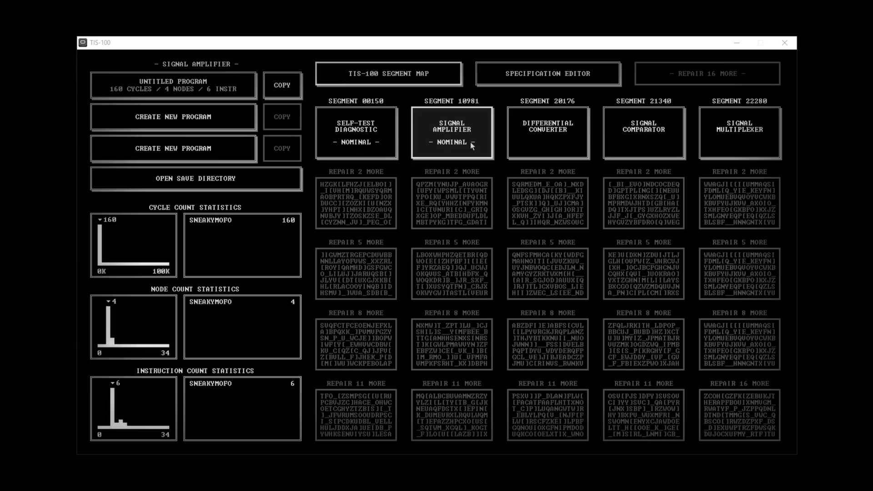
pyautogui.moveTo(456, 179)
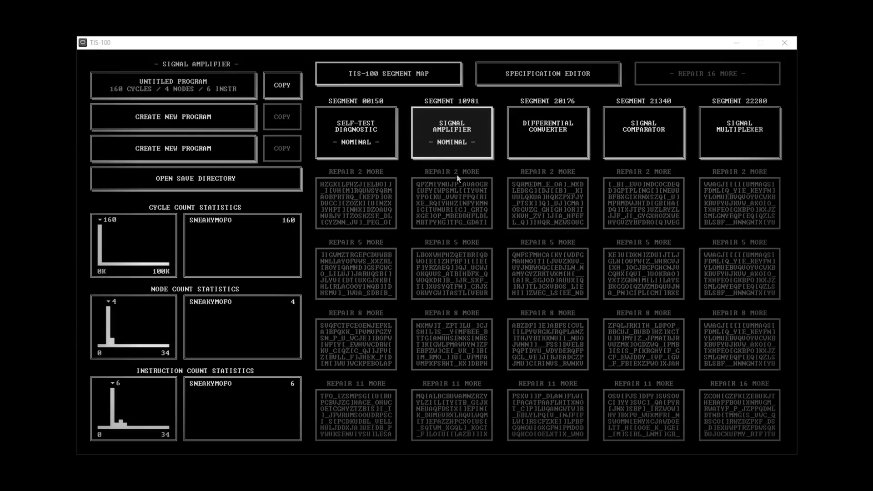
pyautogui.moveTo(367, 141)
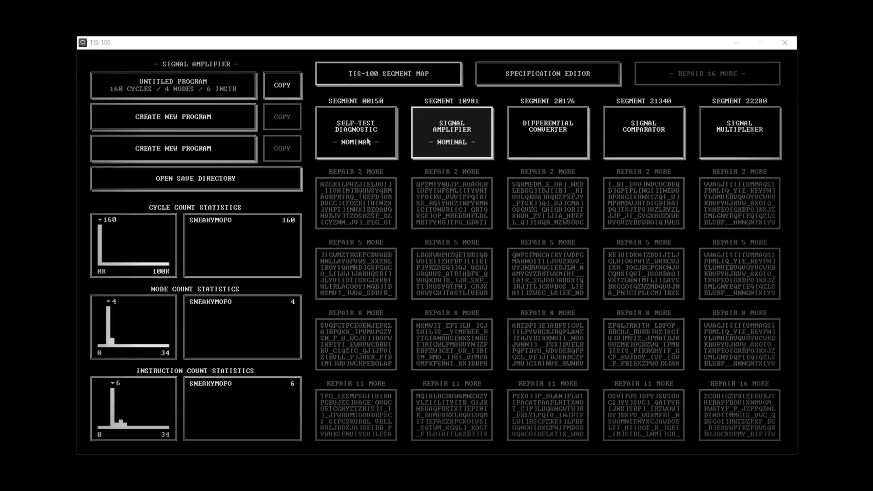
pyautogui.moveTo(744, 128)
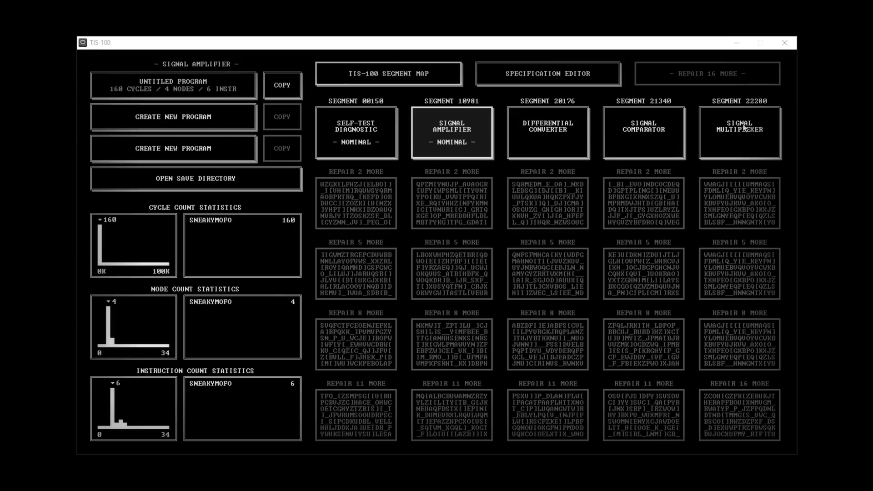
pyautogui.moveTo(644, 288)
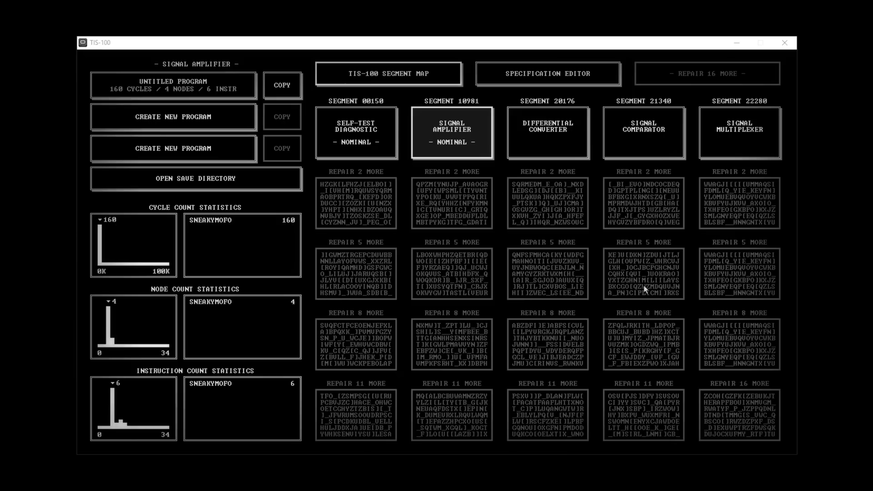
pyautogui.moveTo(469, 306)
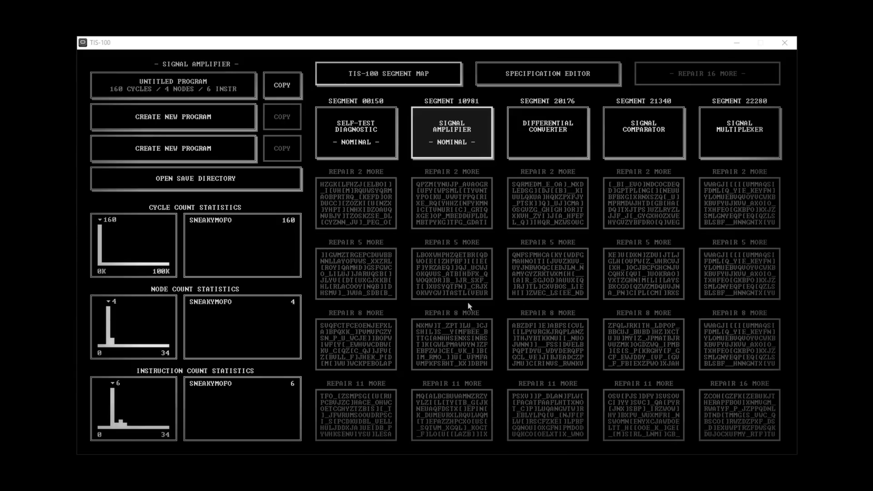
pyautogui.moveTo(335, 168)
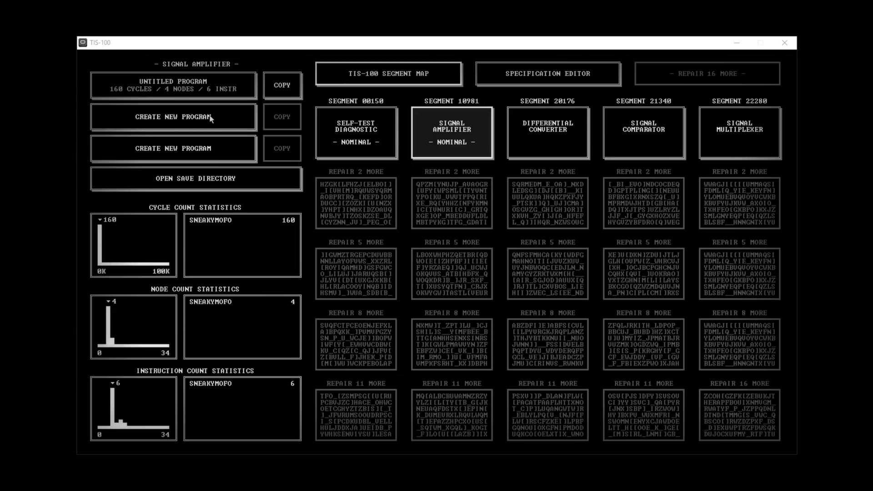
pyautogui.moveTo(385, 136)
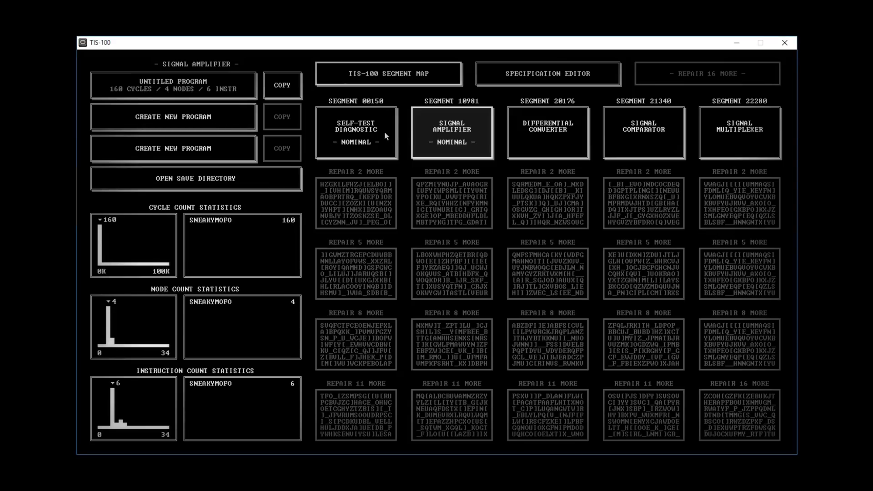
# - Preview the Differential Converter and Signal Multiplexer segments' program slots and statistics
pyautogui.click(547, 132)
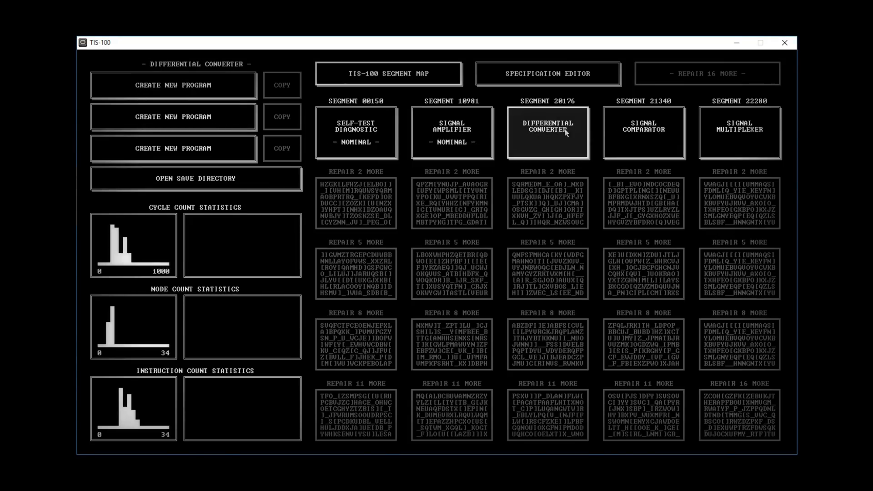
pyautogui.moveTo(748, 162)
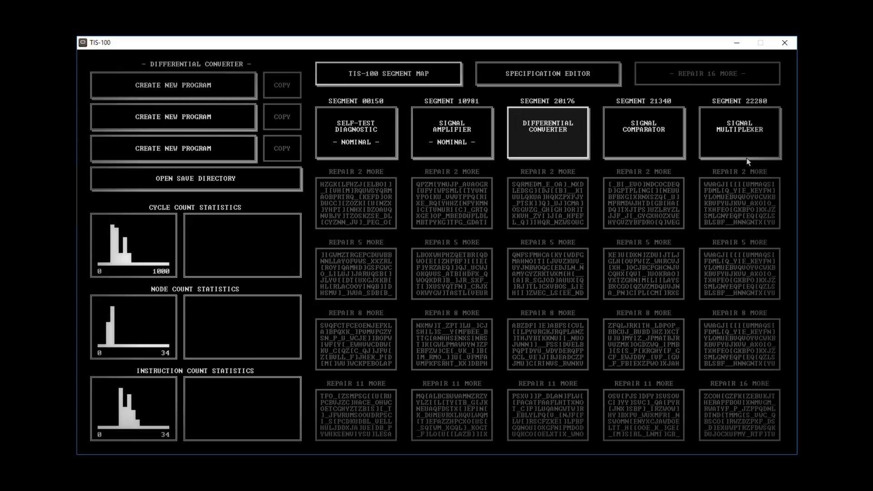
pyautogui.click(740, 132)
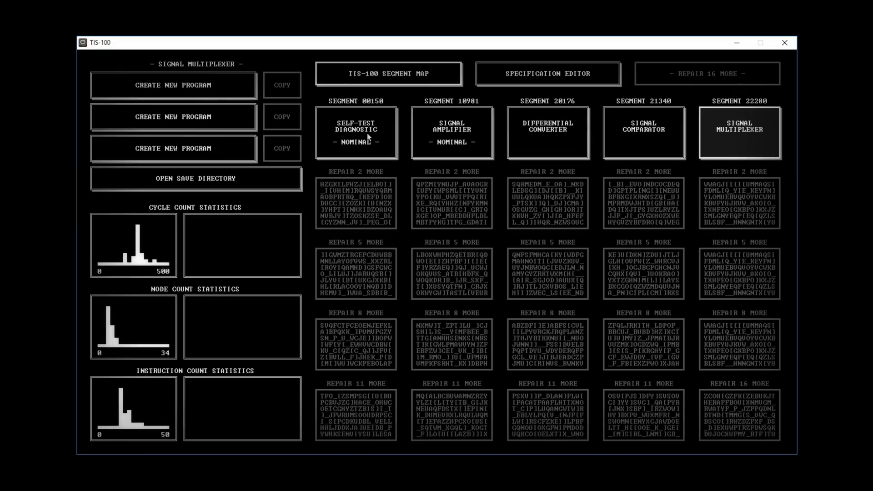
# - Open the Self-Test Diagnostic puzzle editor from its segment tile
pyautogui.click(356, 132)
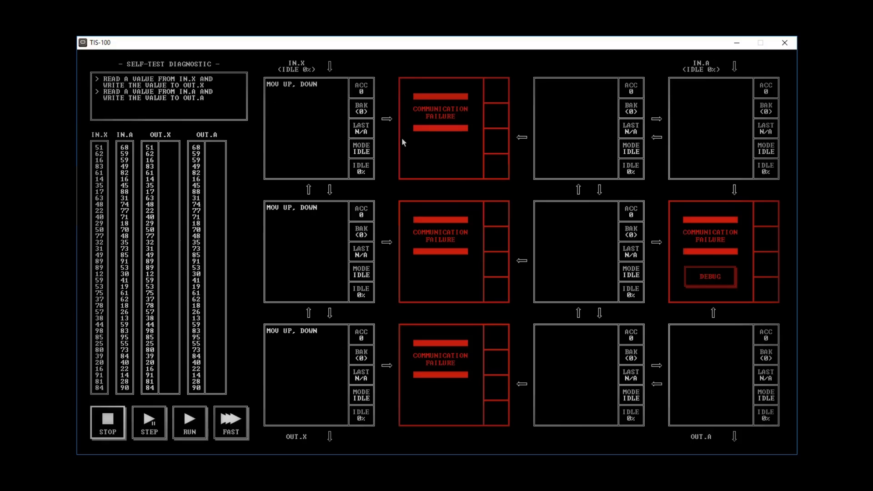
pyautogui.moveTo(564, 368)
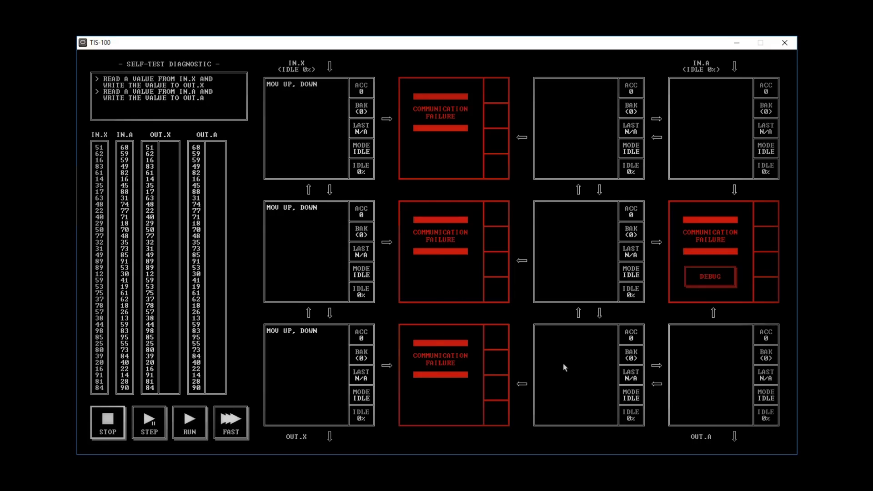
pyautogui.moveTo(739, 237)
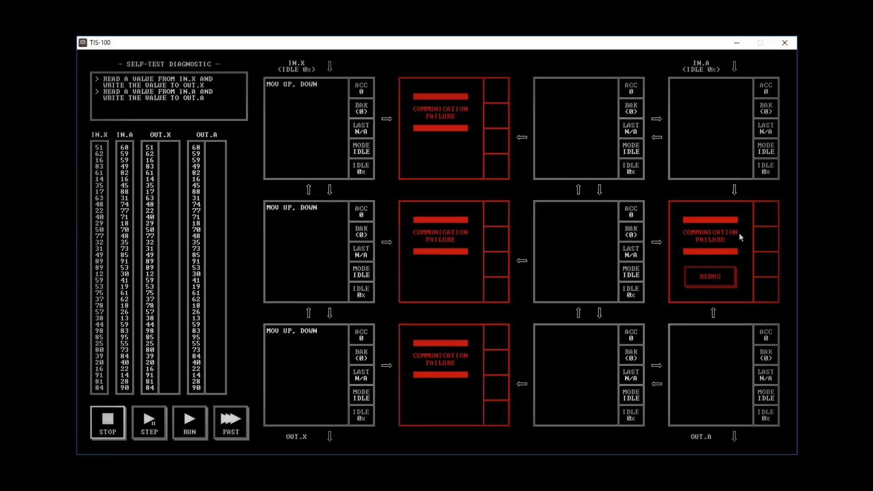
pyautogui.moveTo(709, 282)
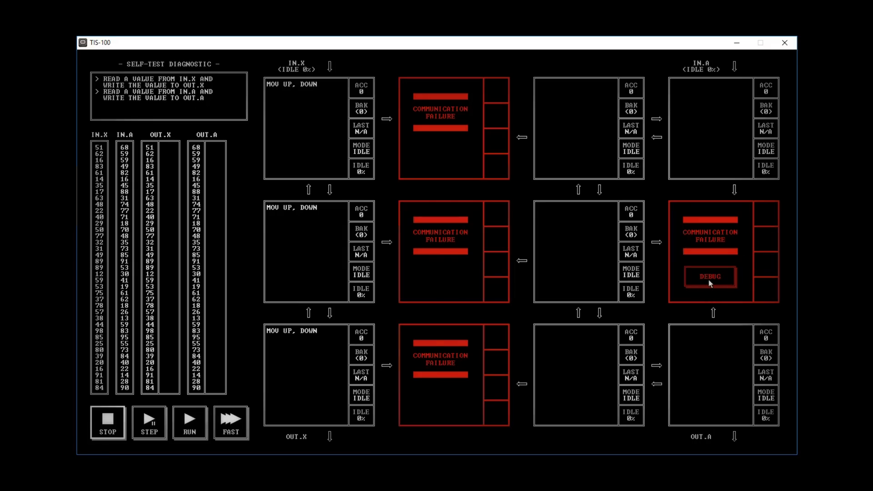
# - Show the microcode dump for the red Communication Failure node via DEBUG
pyautogui.click(709, 276)
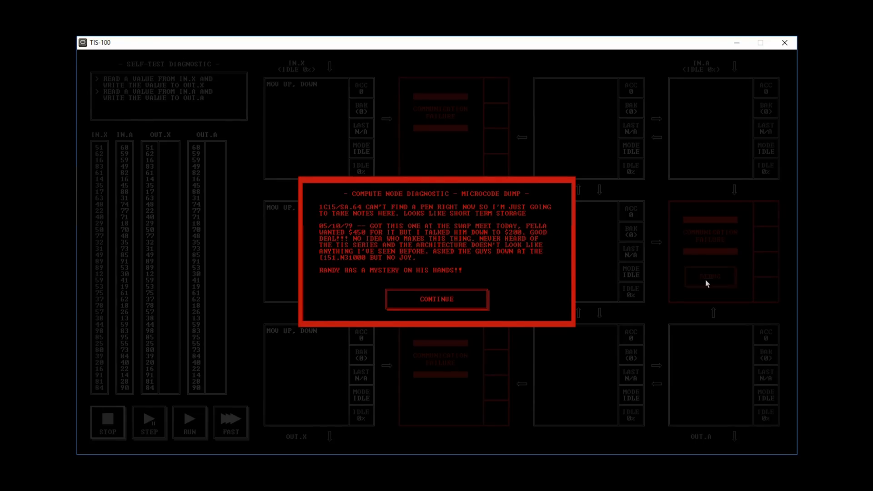
pyautogui.moveTo(555, 255)
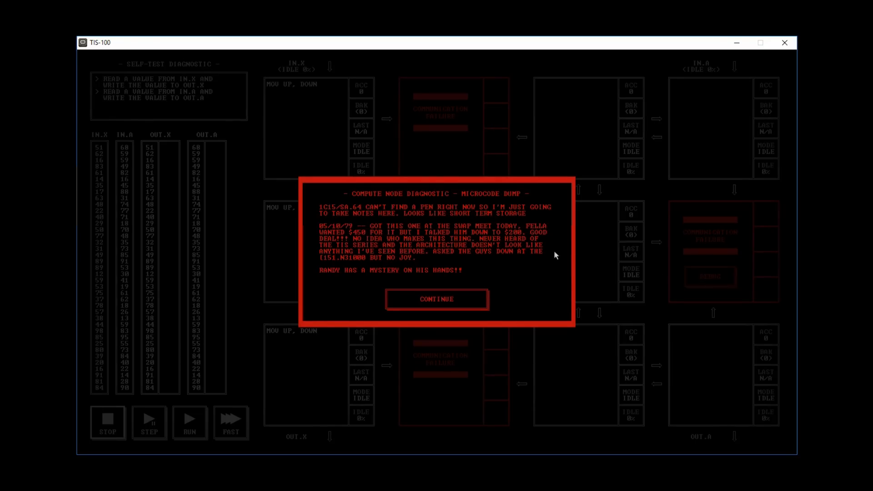
pyautogui.moveTo(461, 241)
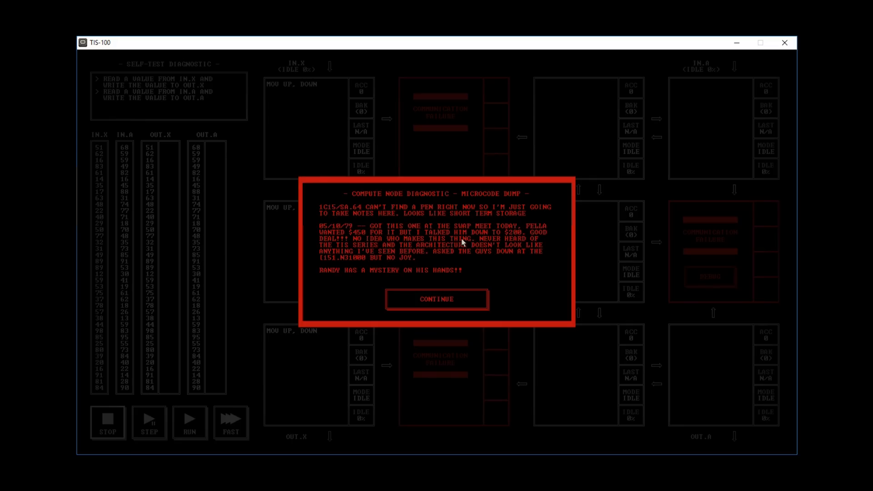
pyautogui.moveTo(388, 268)
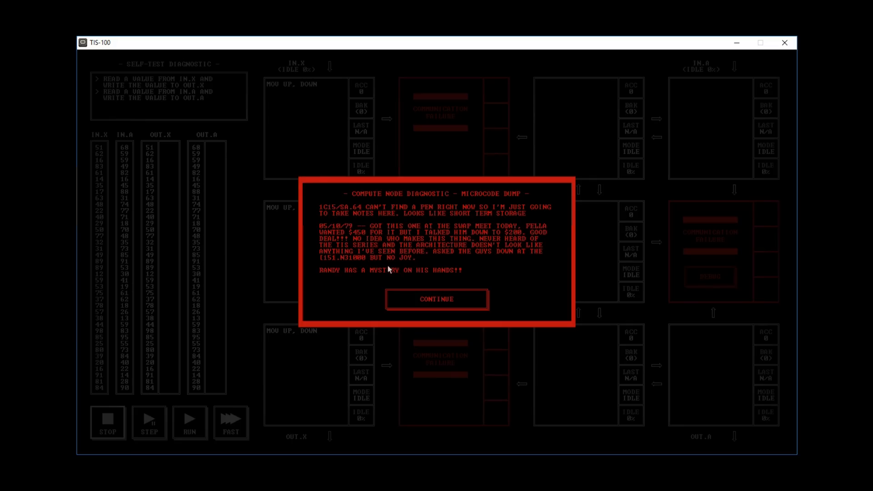
pyautogui.moveTo(484, 230)
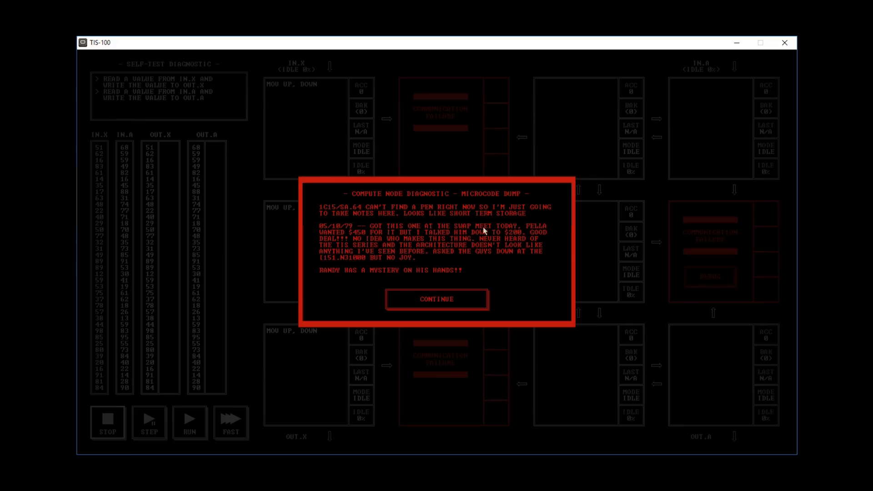
pyautogui.moveTo(442, 246)
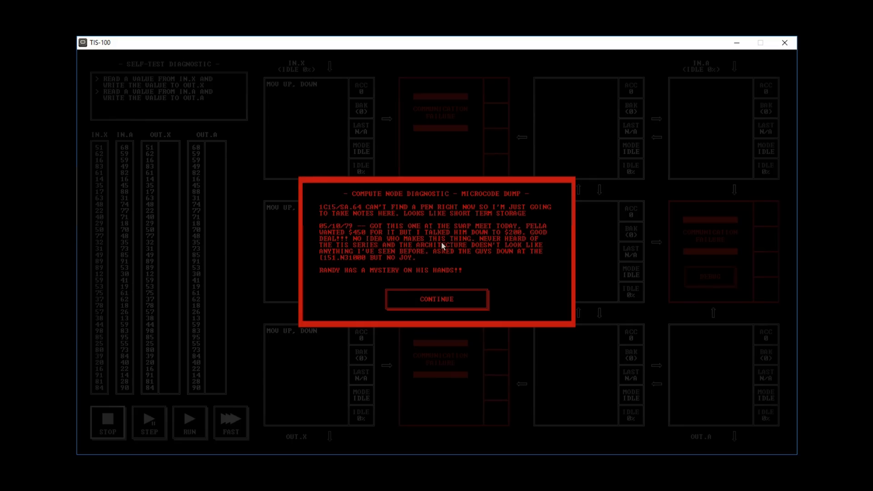
pyautogui.click(436, 299)
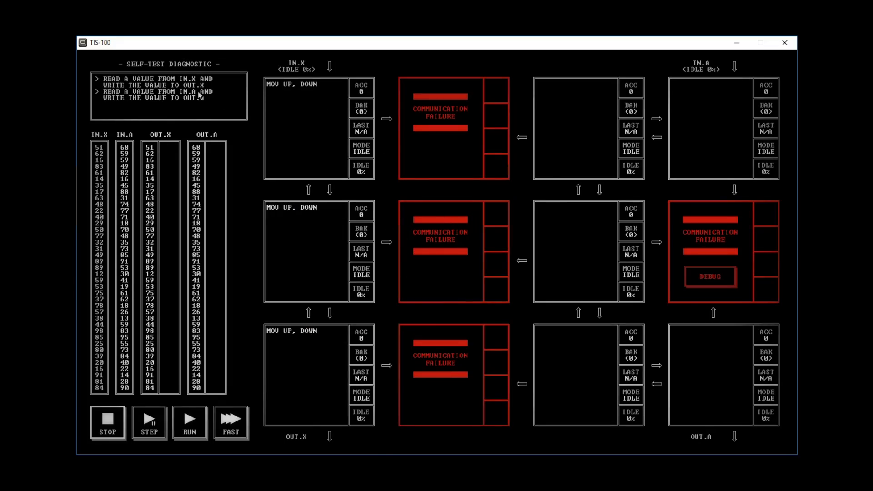
pyautogui.moveTo(290, 89)
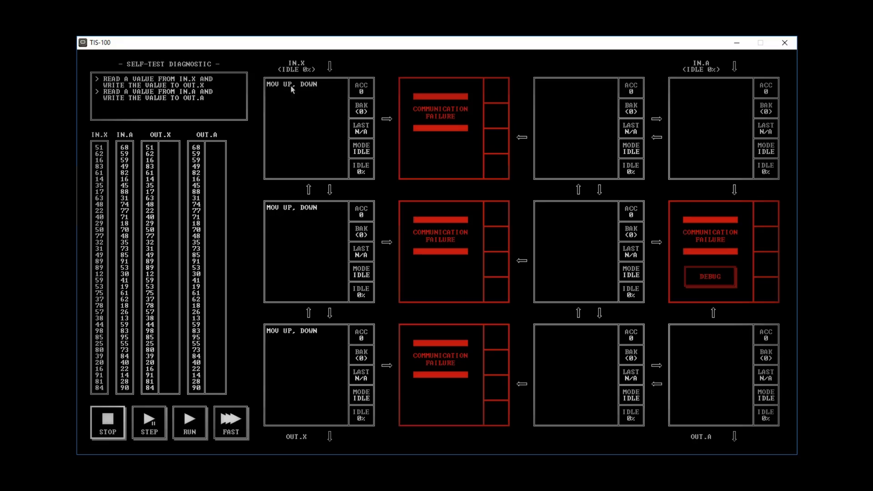
pyautogui.moveTo(211, 97)
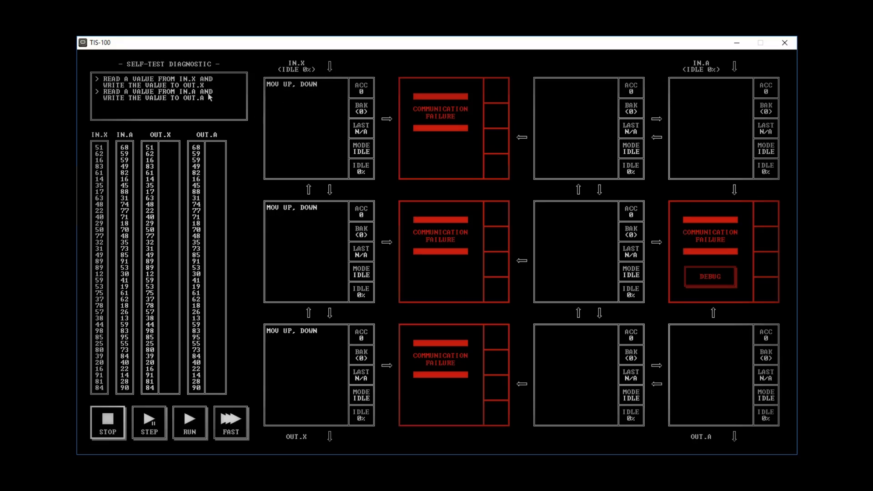
pyautogui.moveTo(109, 88)
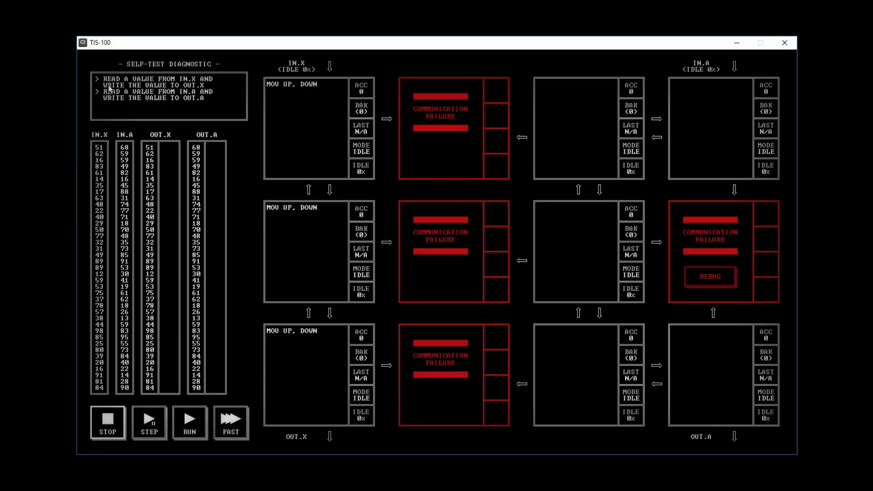
pyautogui.moveTo(337, 437)
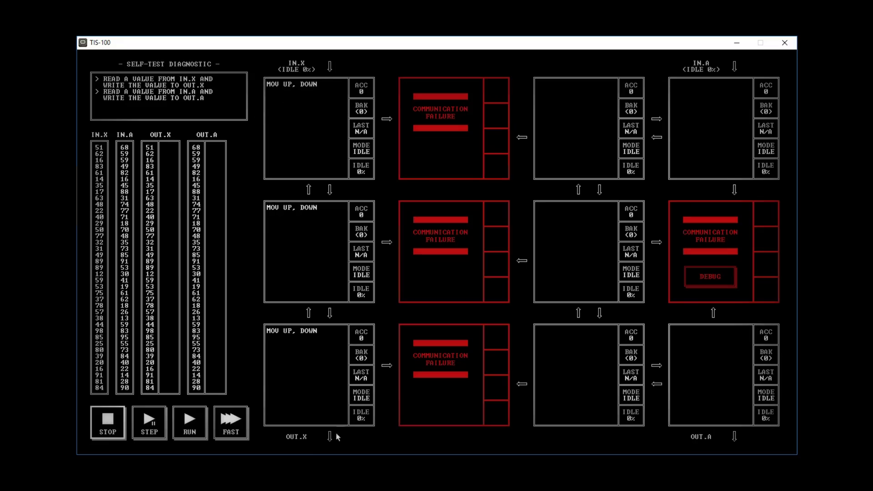
pyautogui.moveTo(366, 362)
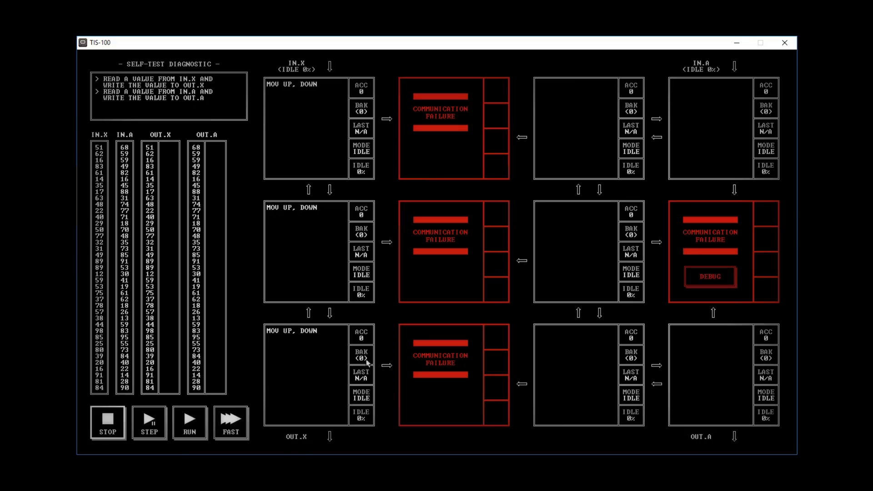
pyautogui.moveTo(114, 100)
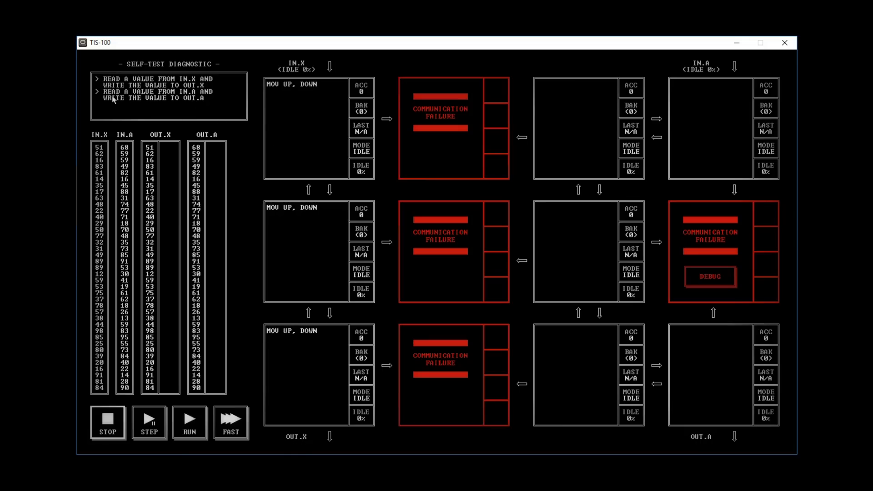
pyautogui.moveTo(126, 110)
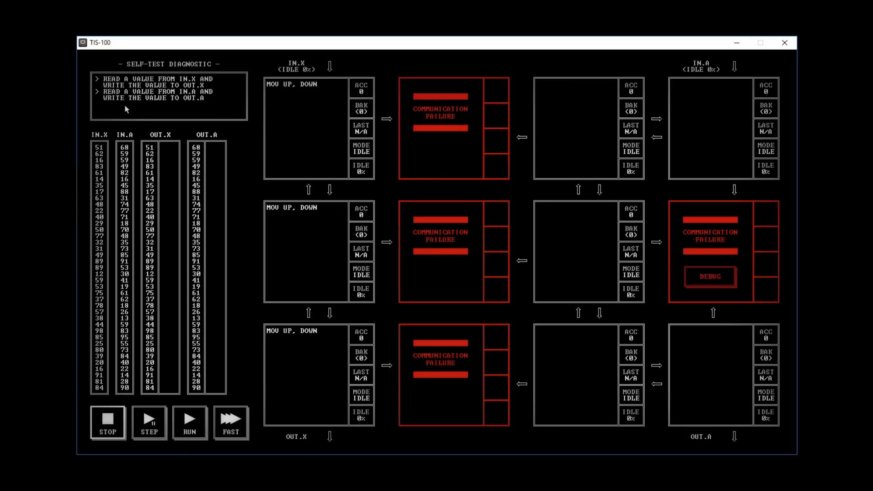
pyautogui.moveTo(708, 69)
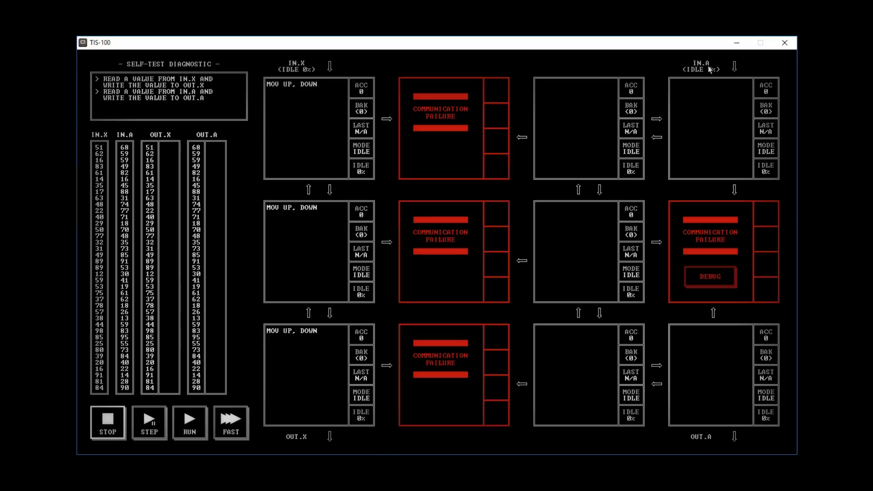
pyautogui.moveTo(690, 409)
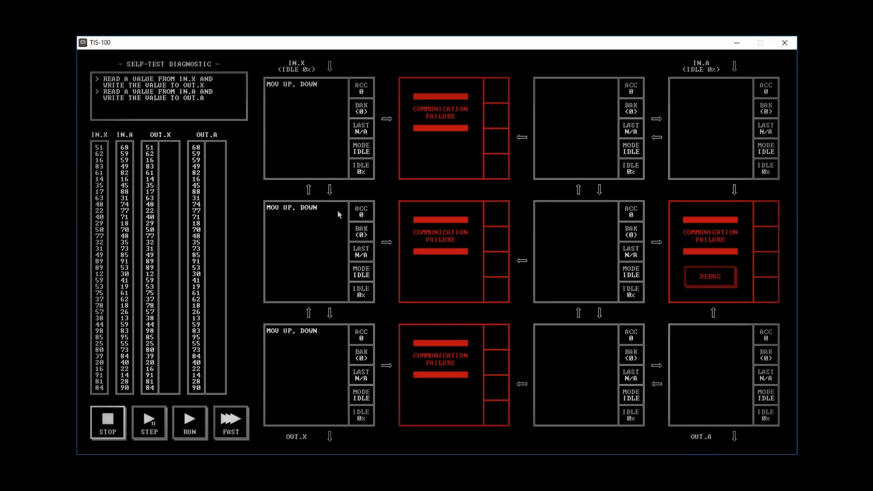
pyautogui.moveTo(344, 169)
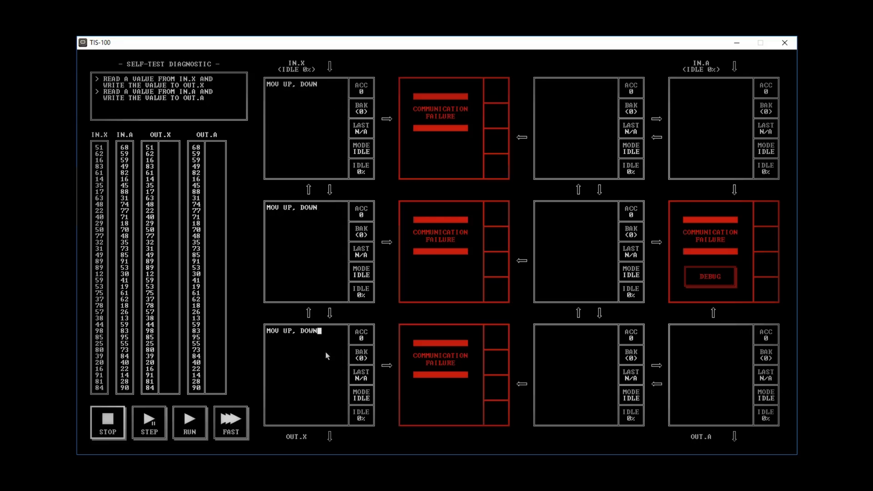
pyautogui.click(149, 423)
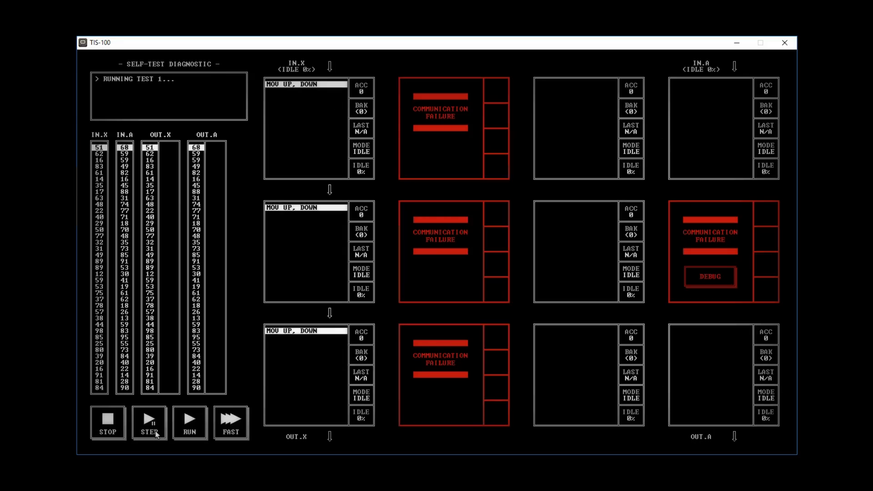
pyautogui.moveTo(173, 400)
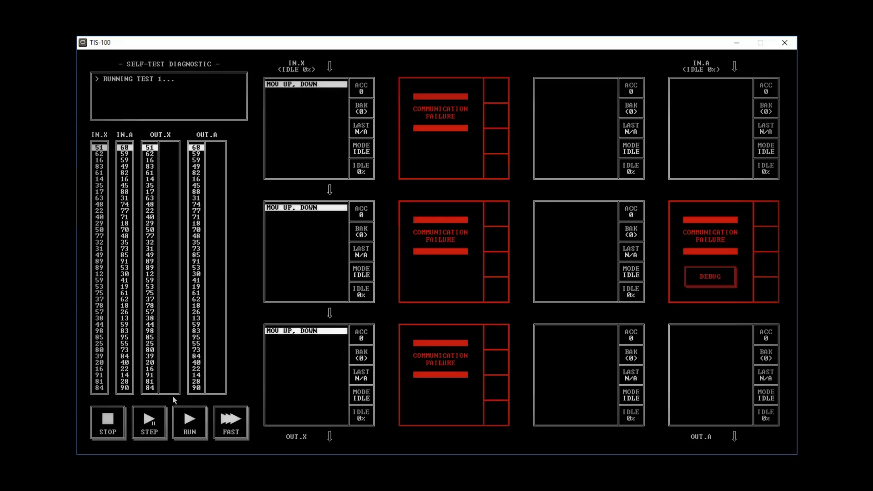
pyautogui.moveTo(293, 66)
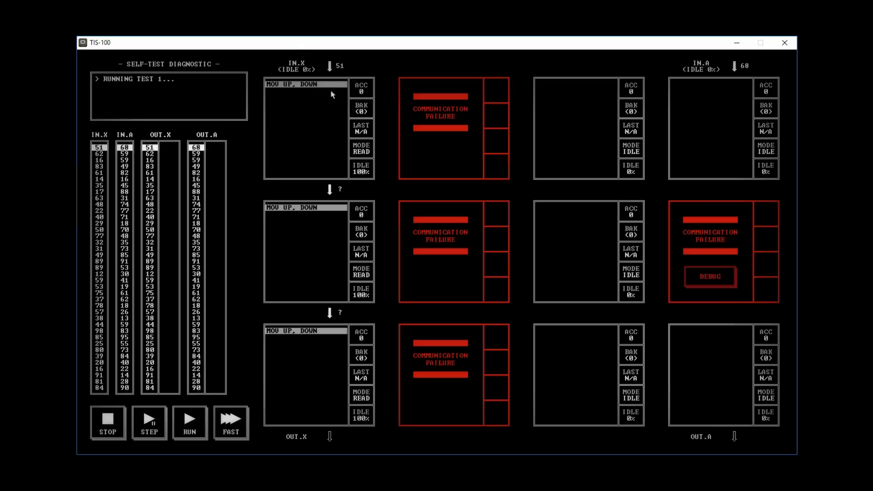
pyautogui.moveTo(277, 85)
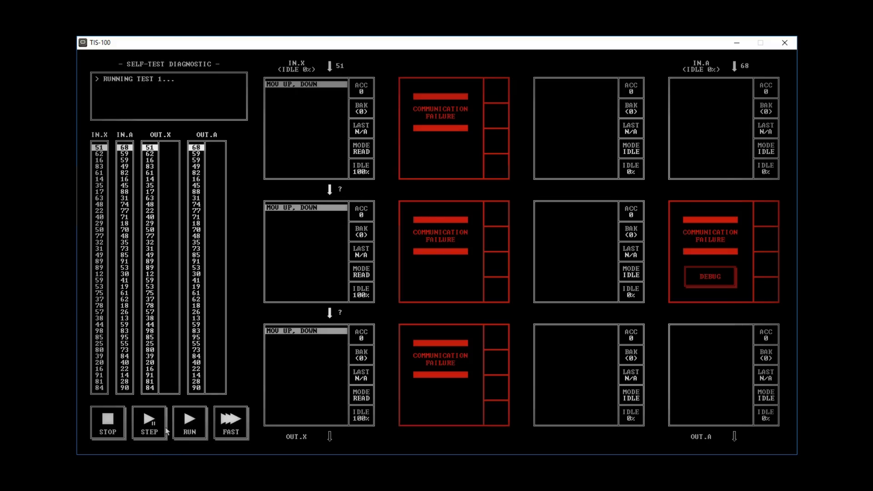
pyautogui.click(149, 417)
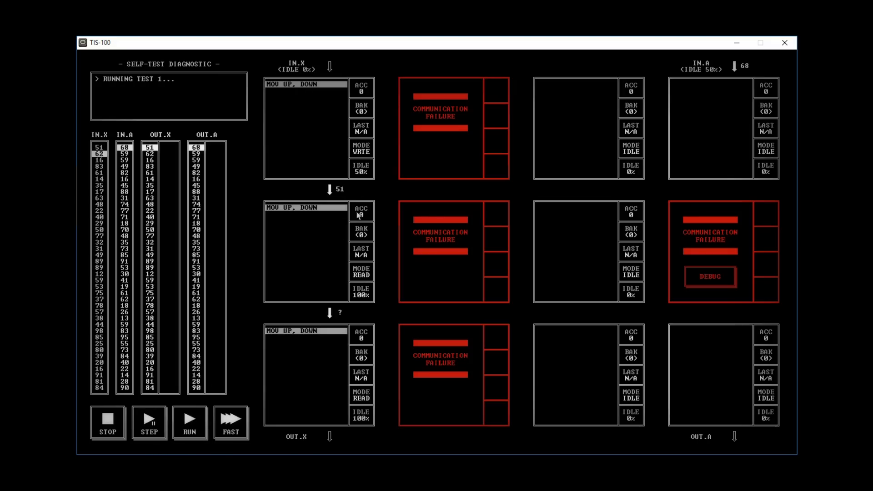
pyautogui.click(149, 418)
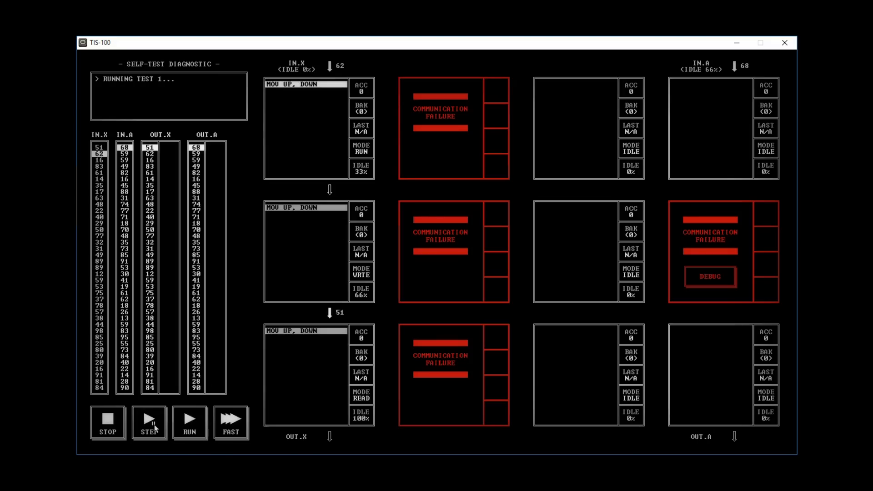
pyautogui.click(149, 419)
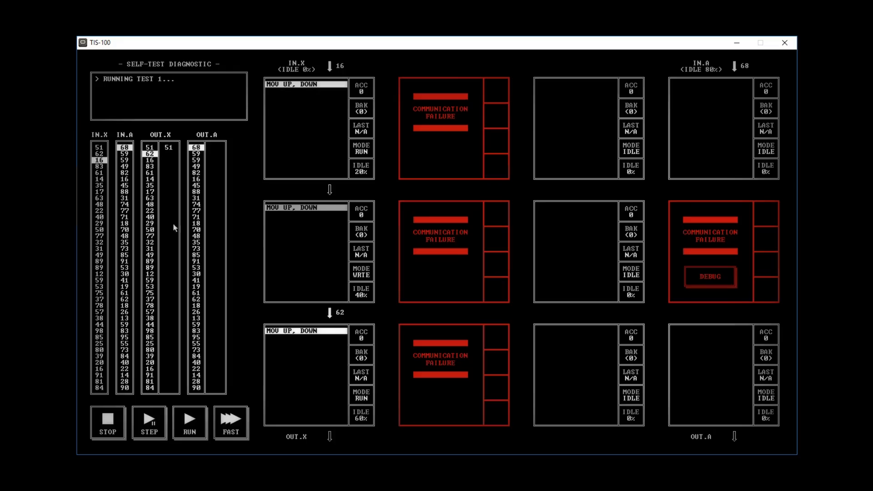
pyautogui.moveTo(171, 152)
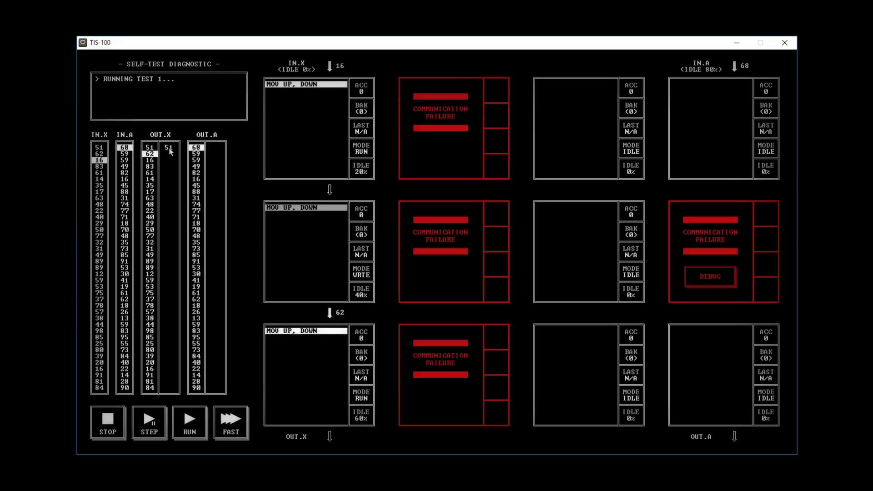
pyautogui.click(149, 423)
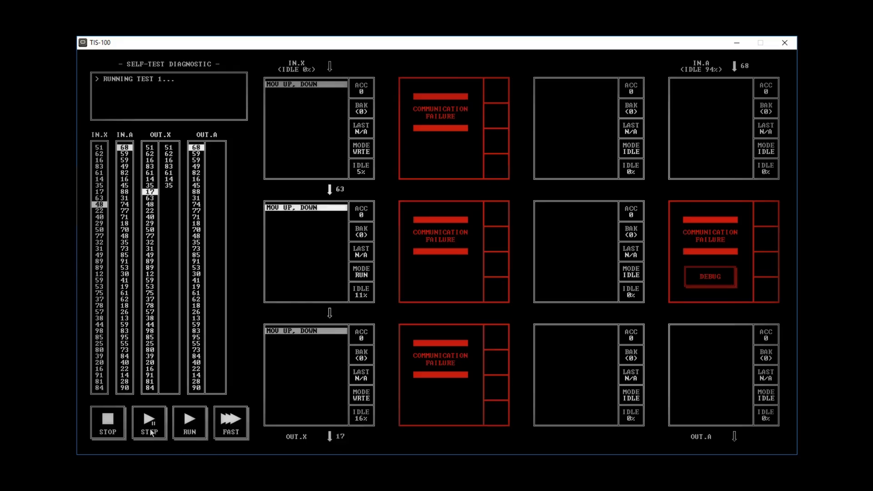
pyautogui.click(148, 423)
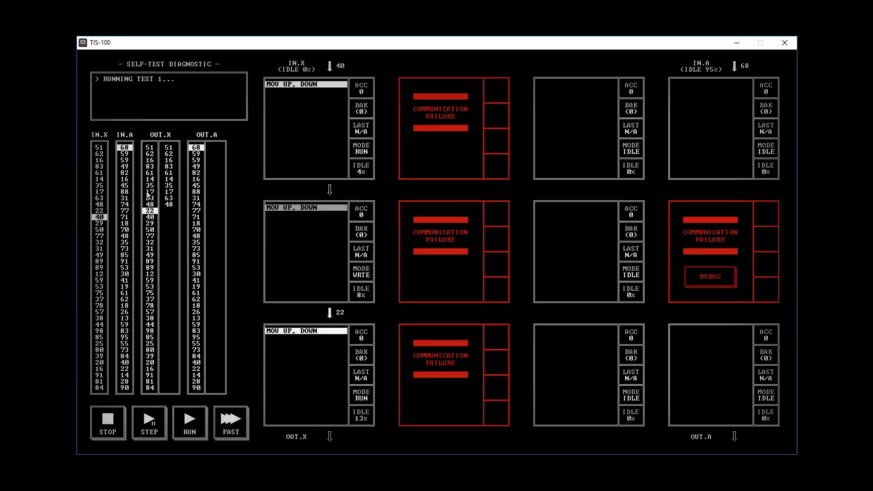
pyautogui.moveTo(325, 386)
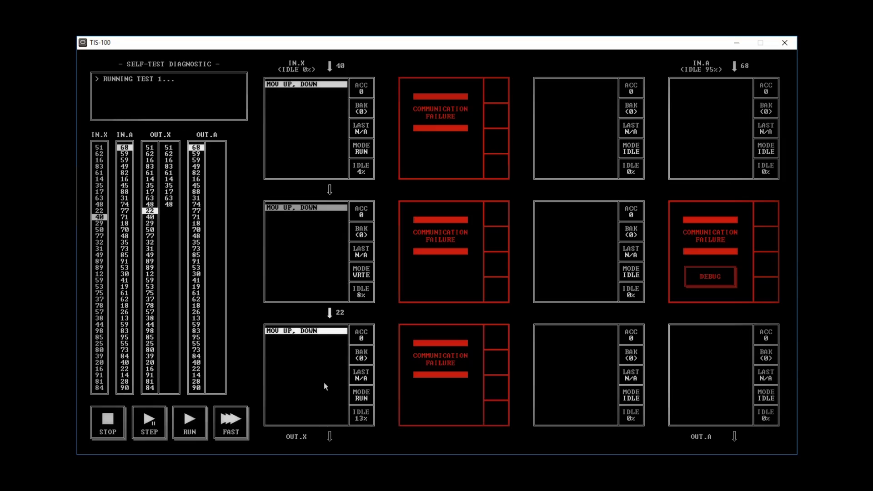
pyautogui.moveTo(351, 183)
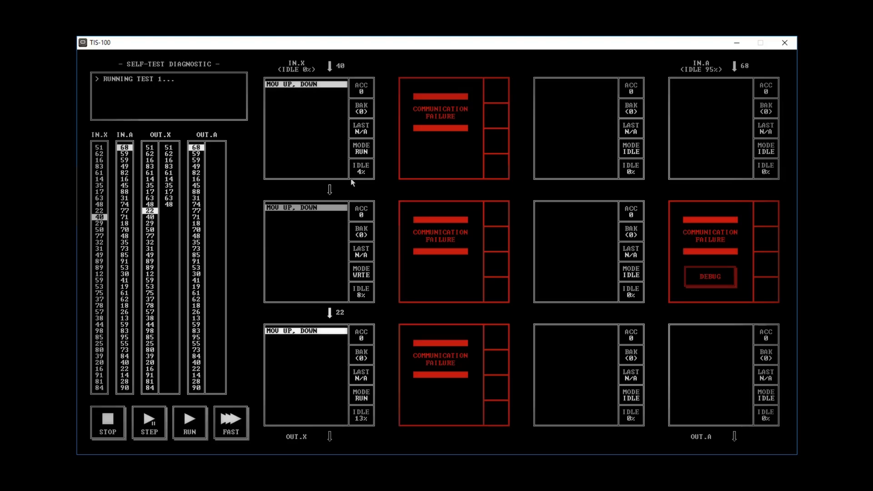
pyautogui.moveTo(722, 83)
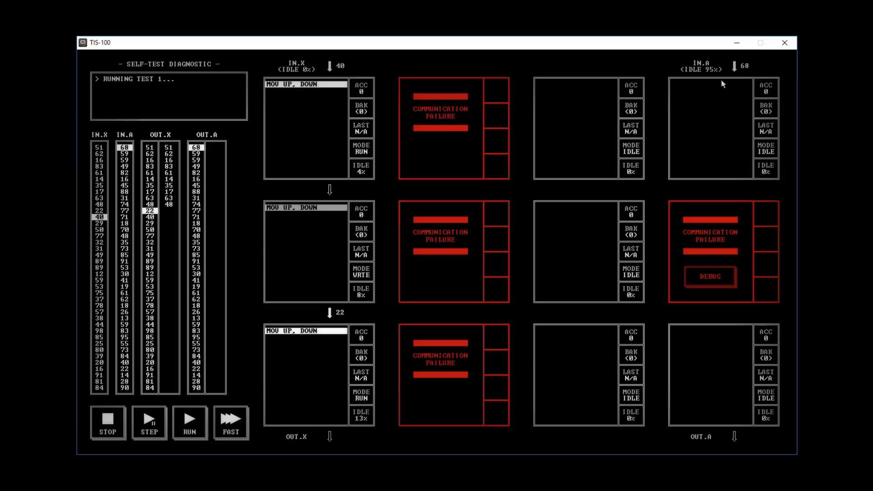
pyautogui.moveTo(695, 451)
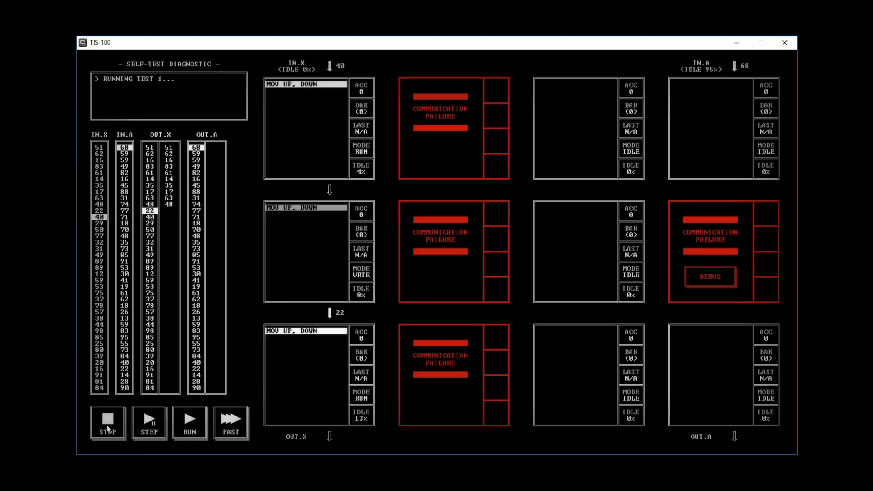
pyautogui.click(107, 423)
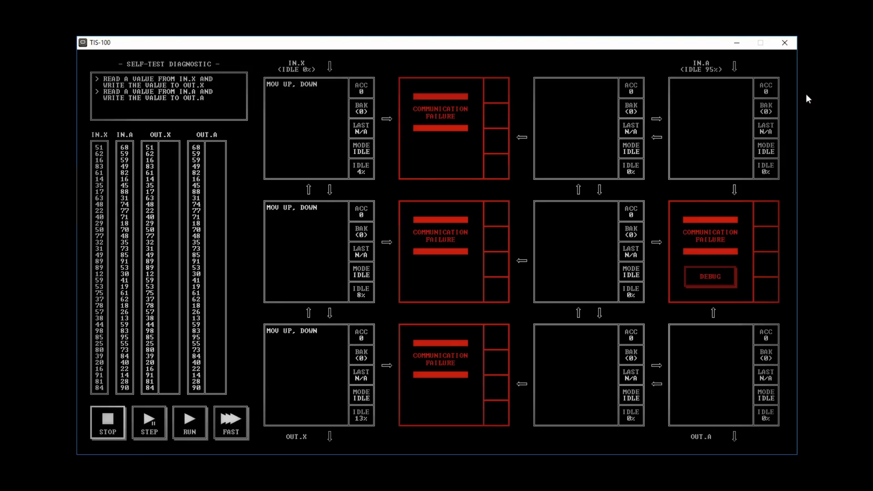
pyautogui.moveTo(532, 138)
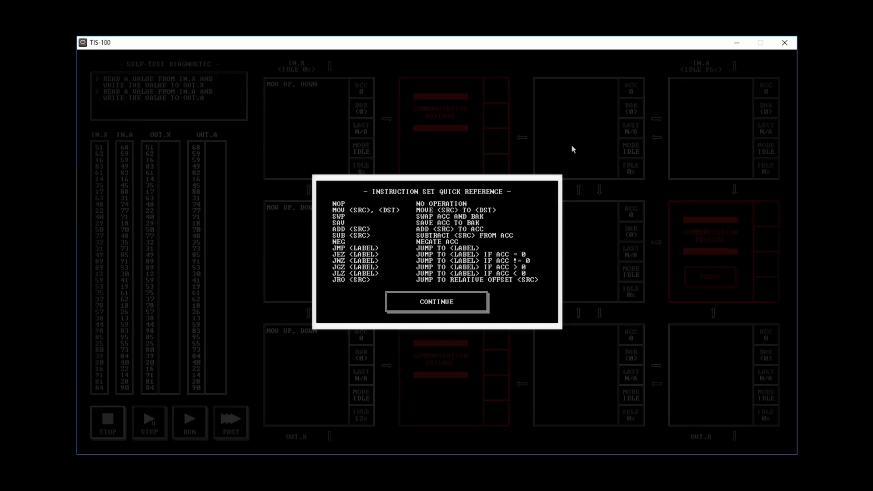
pyautogui.moveTo(441, 229)
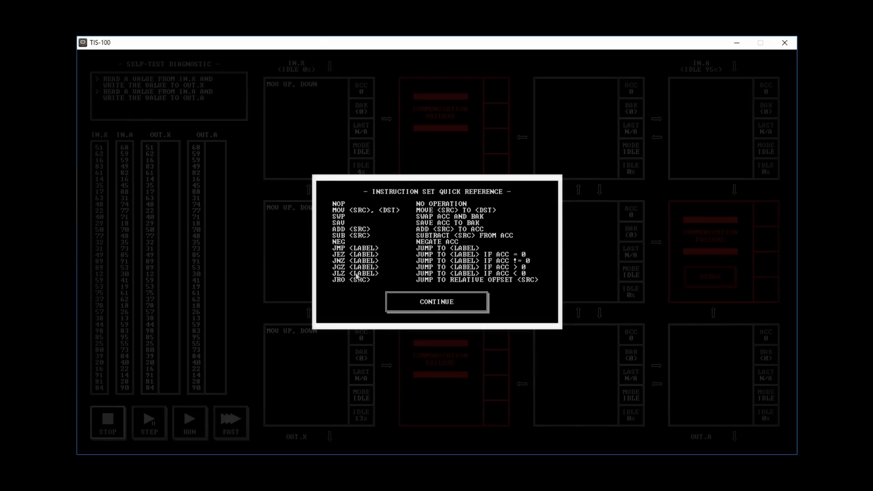
pyautogui.moveTo(417, 228)
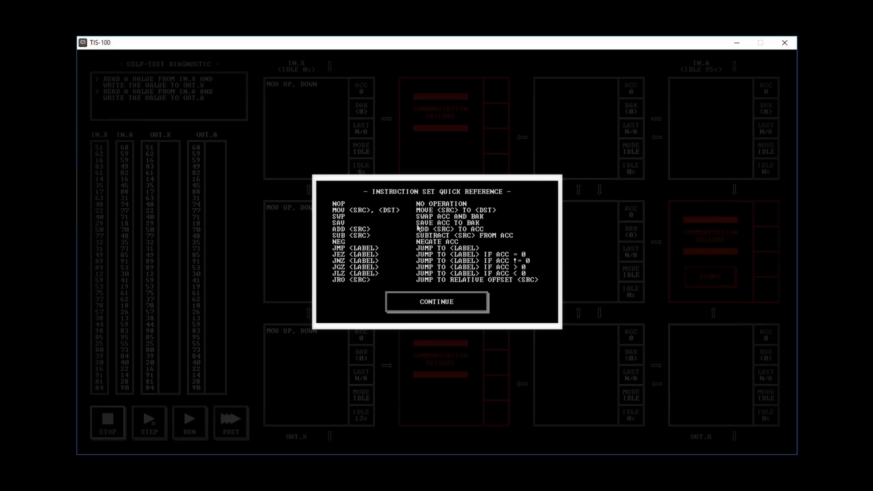
pyautogui.moveTo(470, 250)
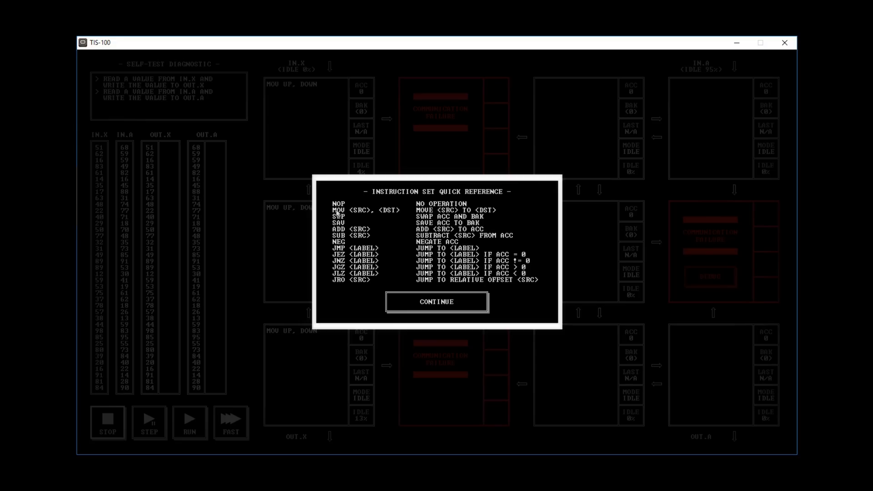
pyautogui.moveTo(376, 261)
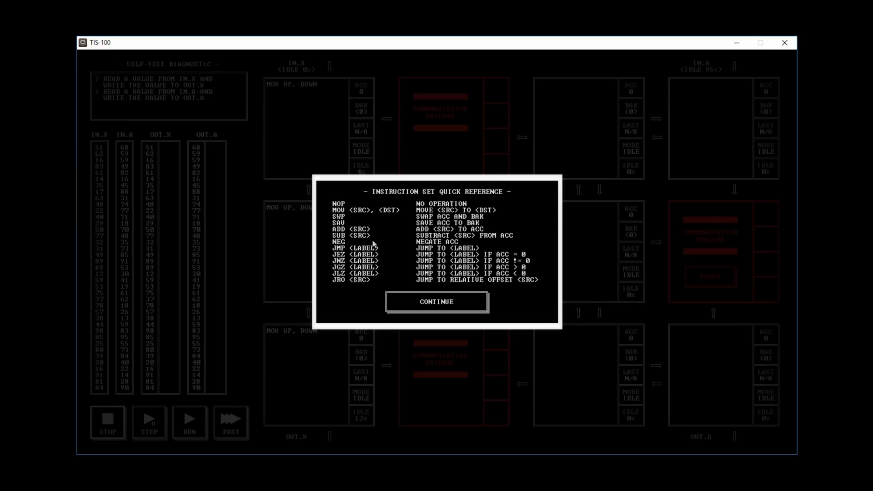
pyautogui.moveTo(449, 227)
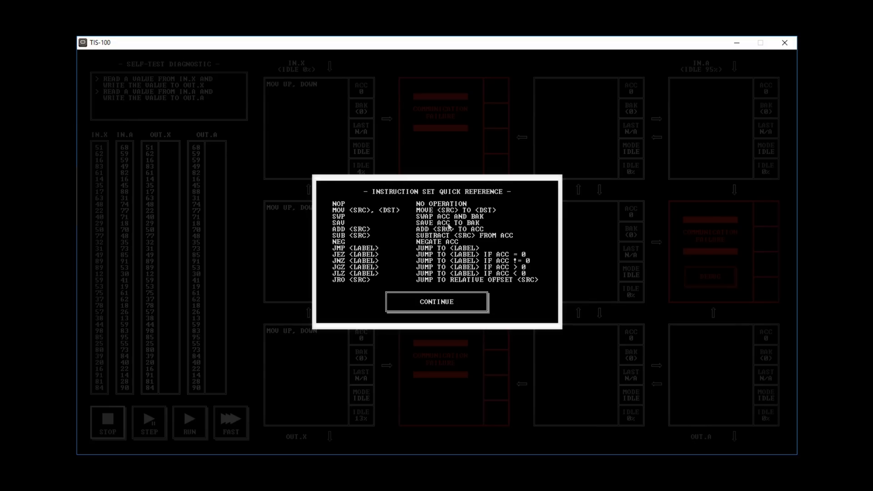
pyautogui.moveTo(452, 225)
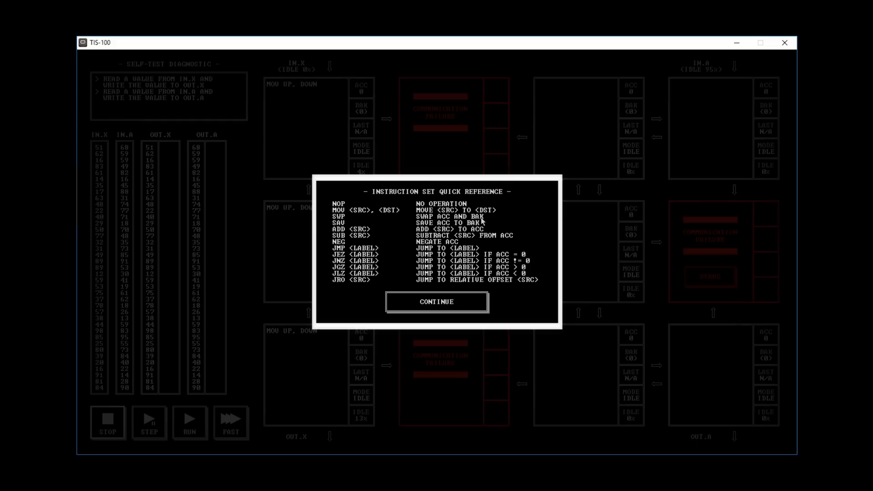
pyautogui.moveTo(345, 217)
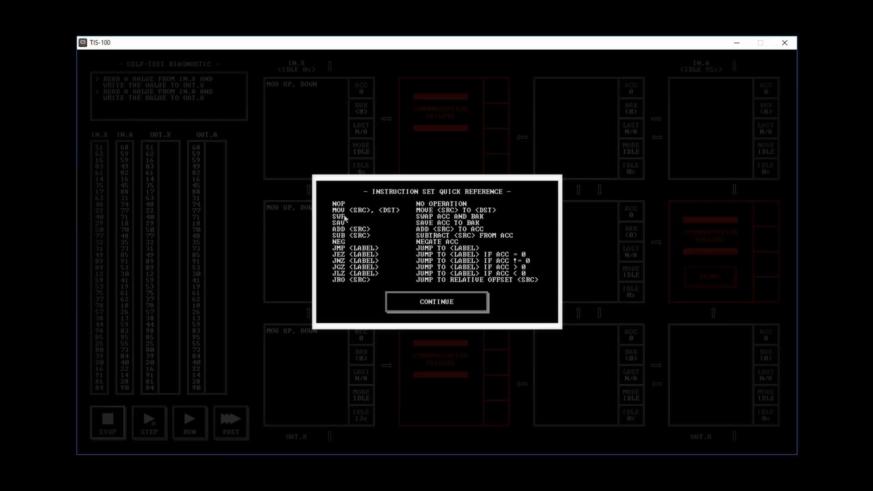
pyautogui.moveTo(340, 233)
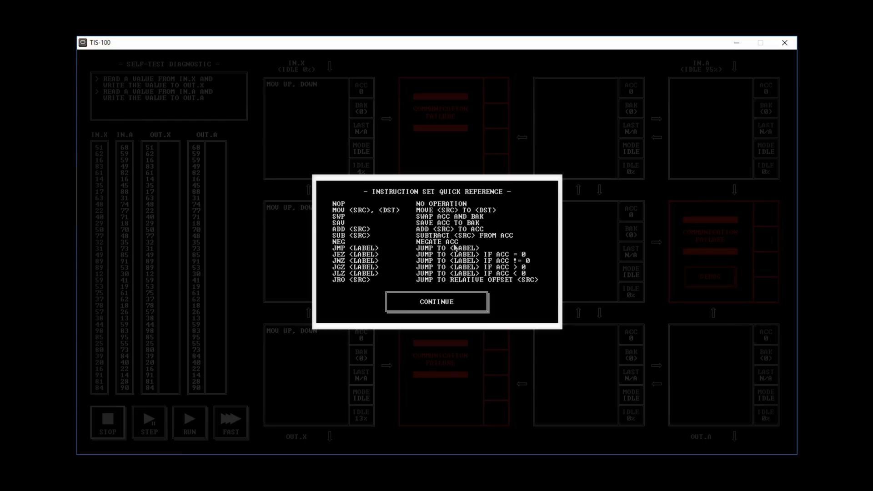
pyautogui.moveTo(473, 156)
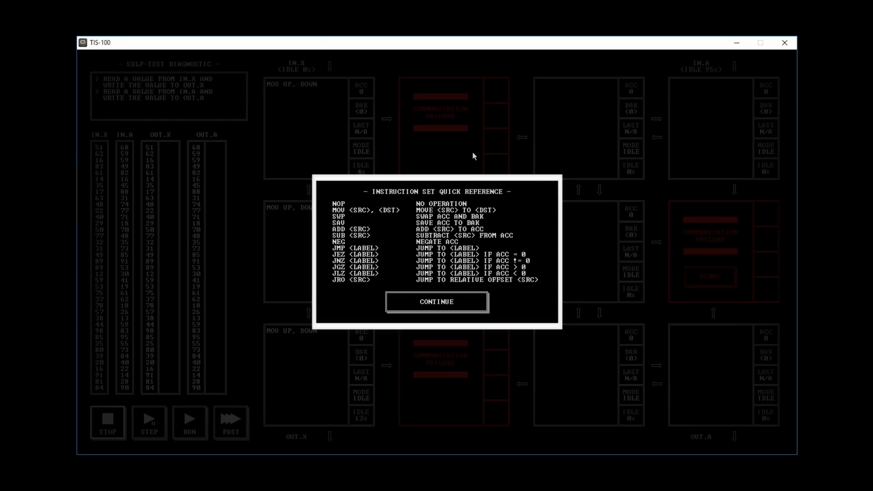
pyautogui.moveTo(446, 307)
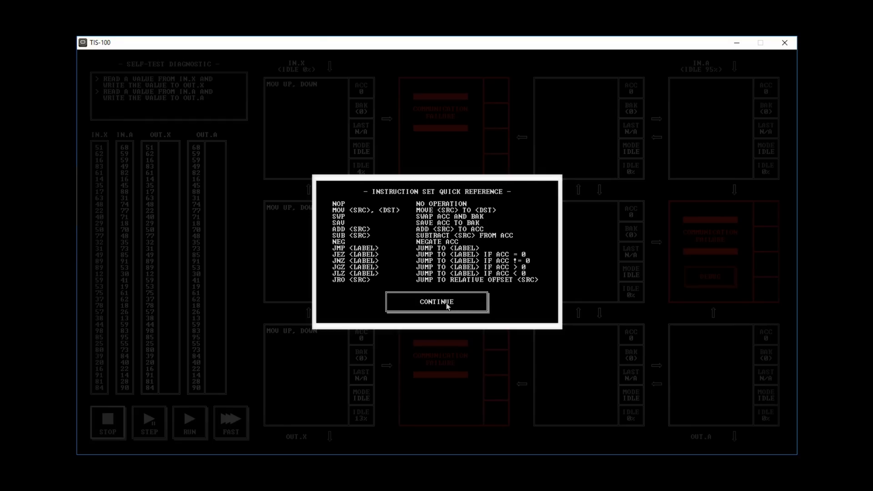
# - Close the Instruction Set Quick Reference with CONTINUE
pyautogui.click(436, 301)
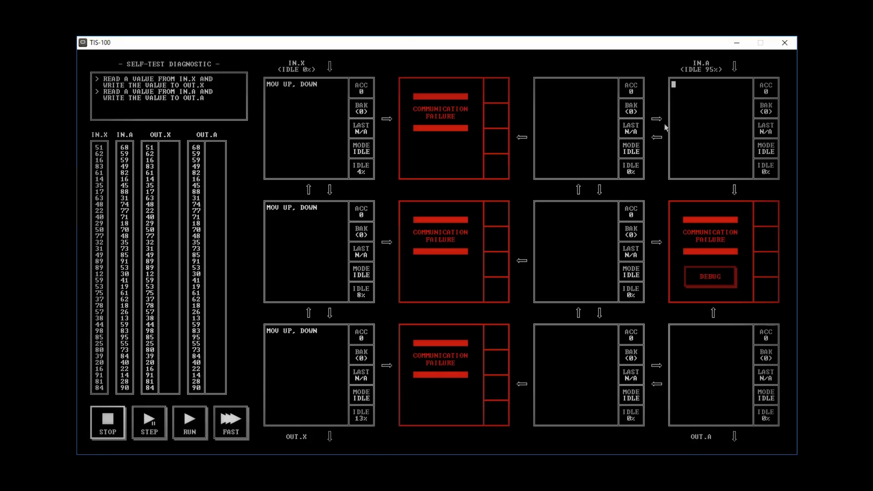
pyautogui.moveTo(720, 71)
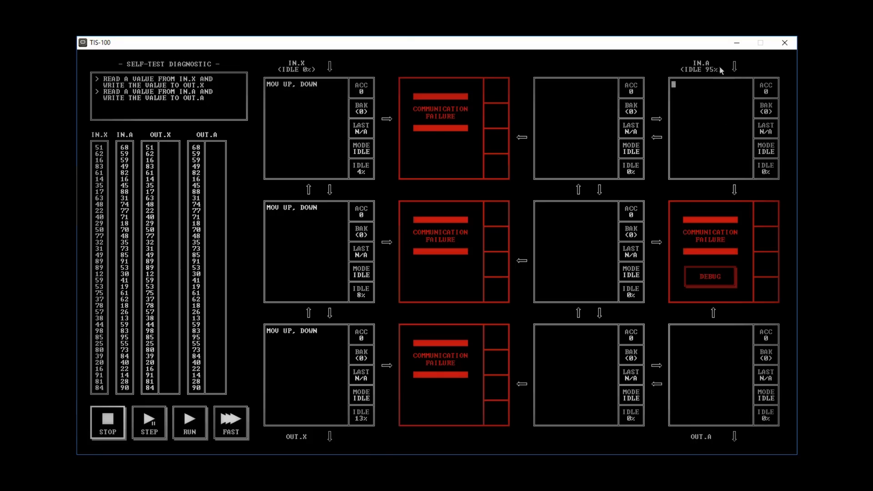
pyautogui.moveTo(742, 444)
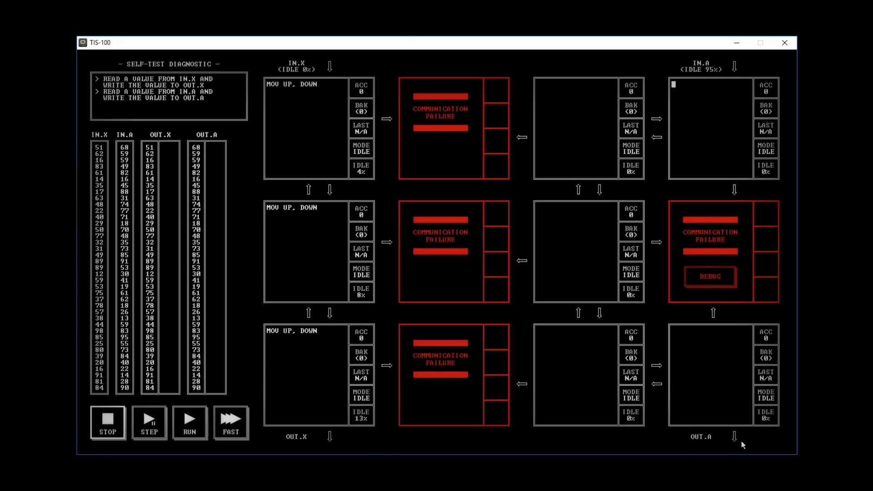
pyautogui.moveTo(716, 155)
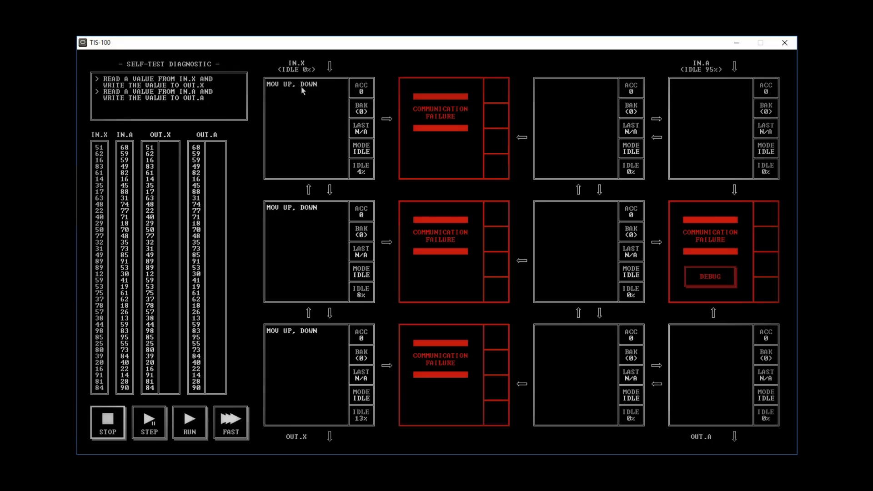
# - Write MOV commands along the IN.A-to-OUT.A route, ending MOV LEFT,DOWN above OUT.A
pyautogui.click(707, 106)
pyautogui.write('MOV UP,')
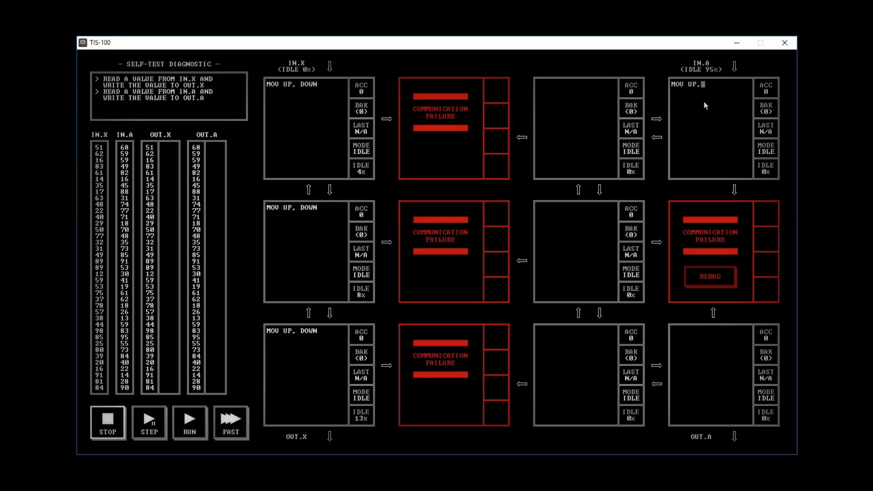
pyautogui.write('LEFT')
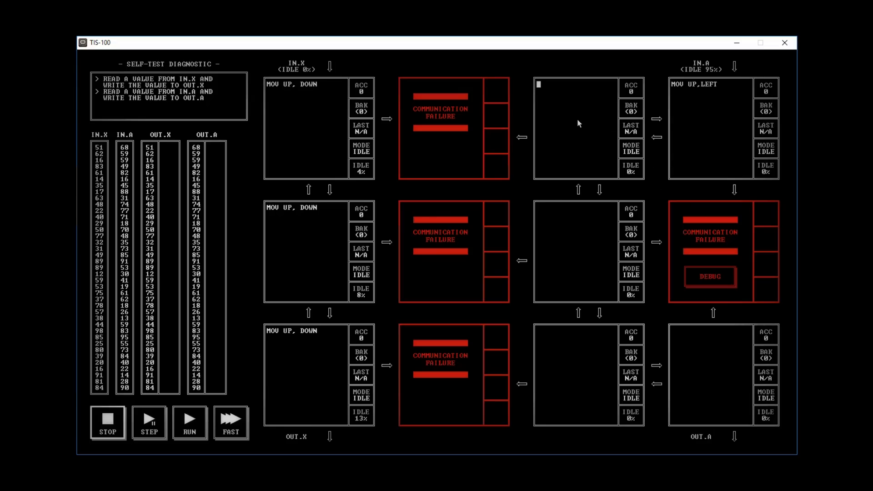
pyautogui.write('MOV RIGHT')
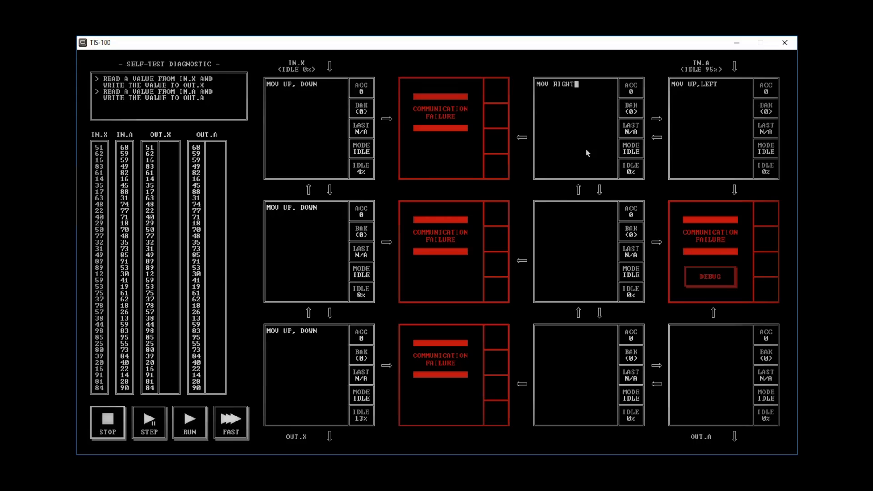
pyautogui.write(',DOWN')
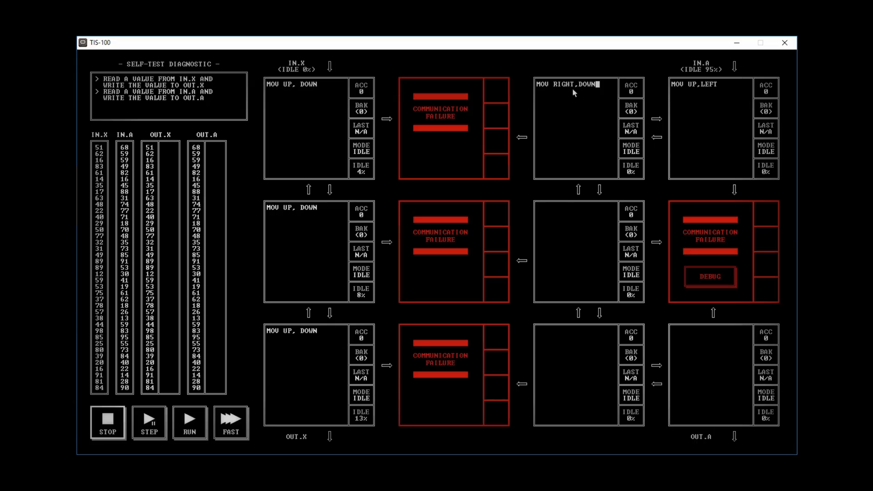
pyautogui.moveTo(660, 144)
pyautogui.write('MOV')
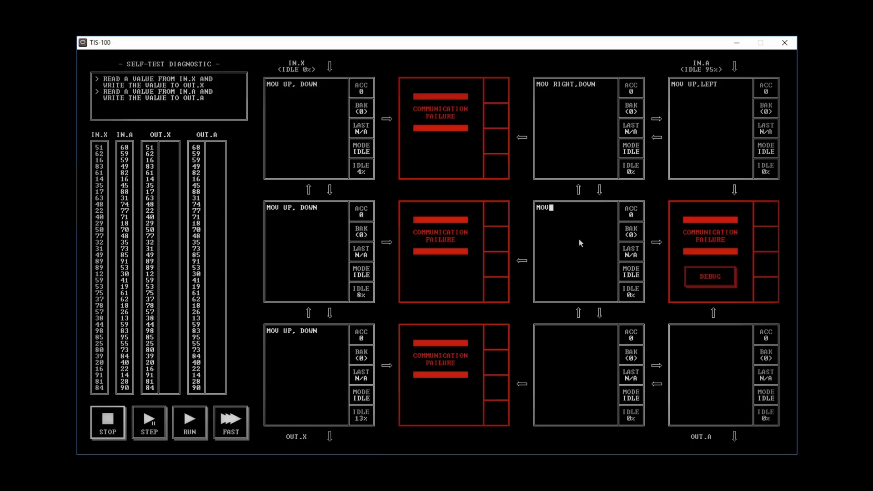
pyautogui.write('UP, DOWN')
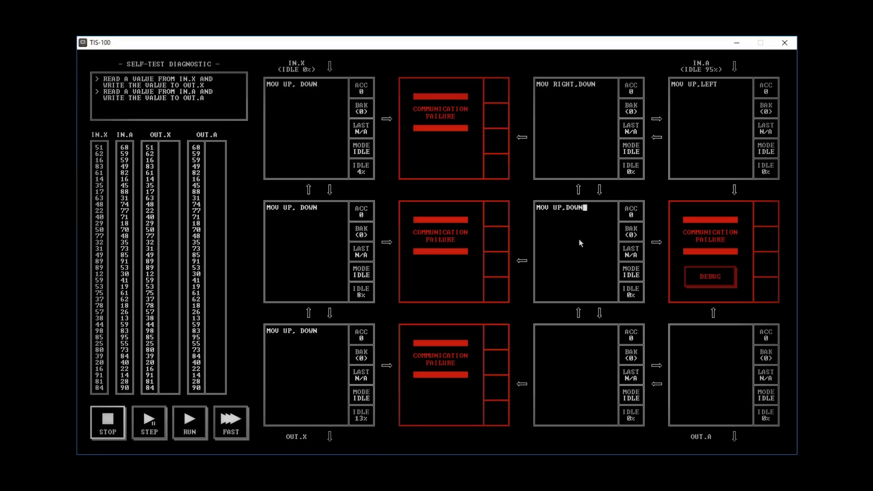
pyautogui.moveTo(604, 259)
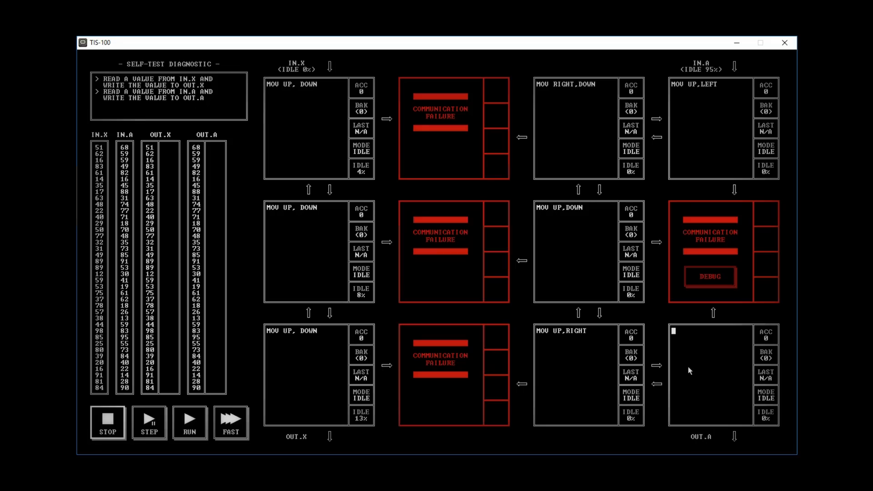
pyautogui.write('MOV LEFT')
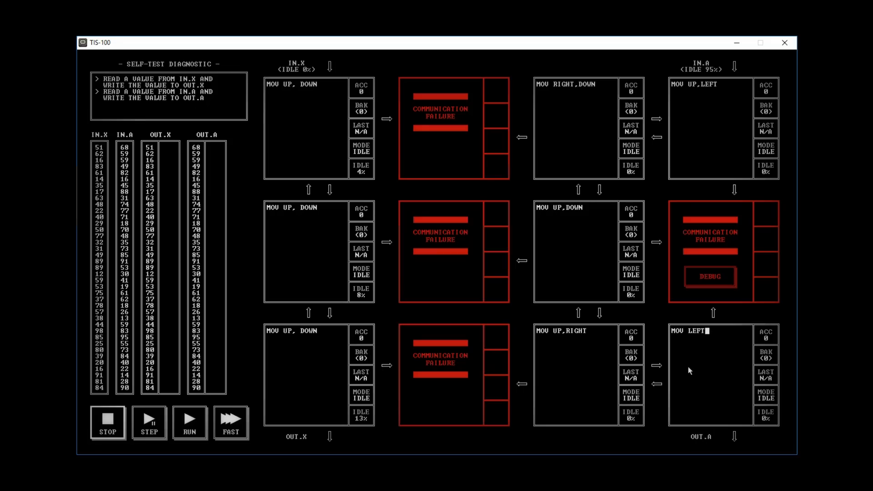
pyautogui.write(',DOWN')
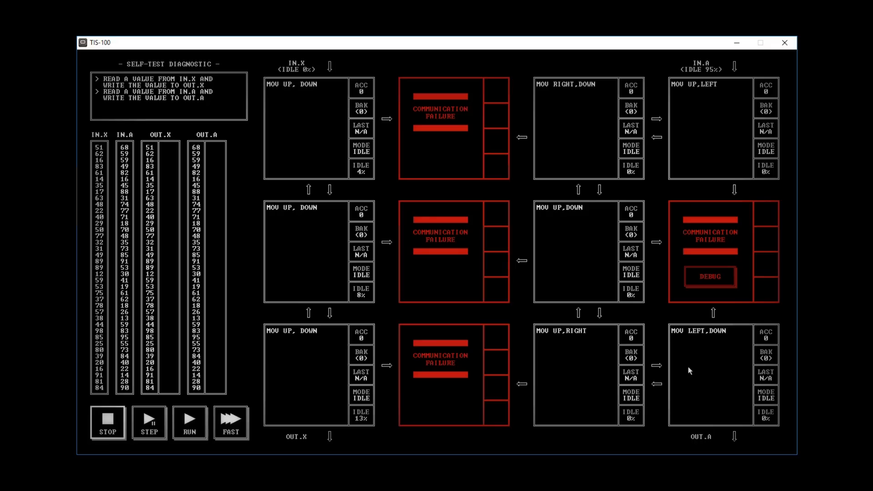
# - Run the tests at FAST, passing at 83 cycles, 8 nodes, 8 instructions, then resume editing
pyautogui.click(726, 330)
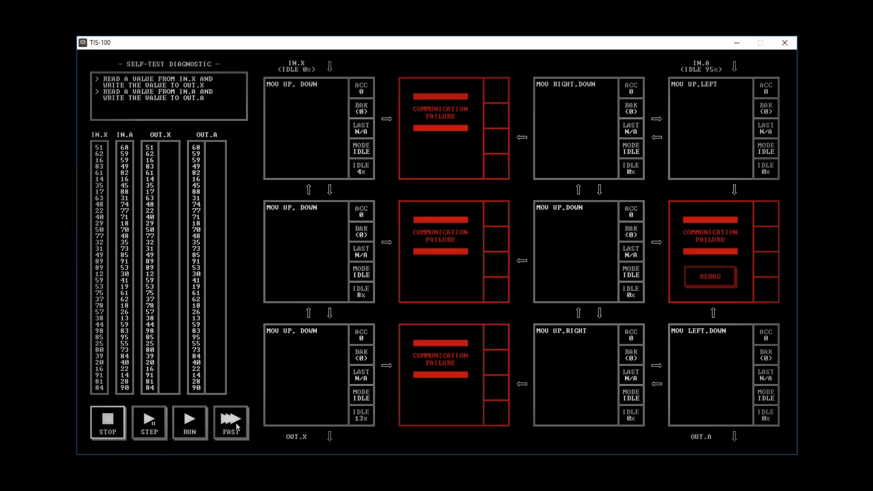
pyautogui.click(230, 422)
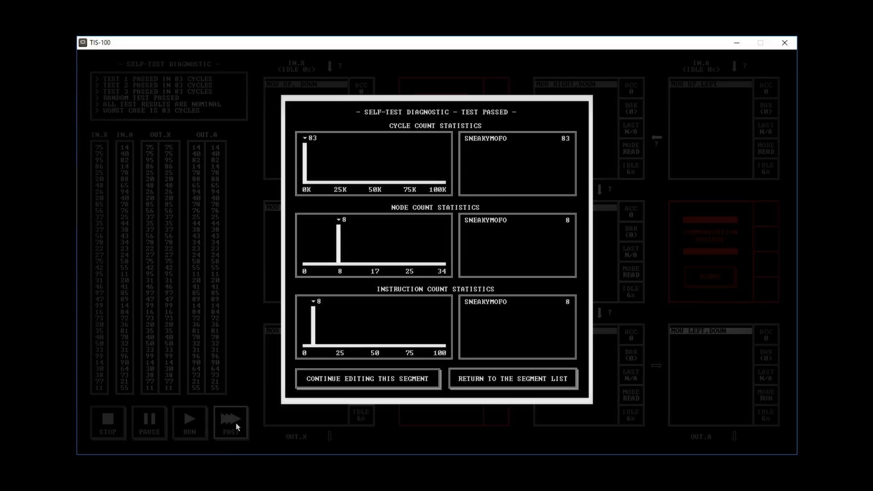
pyautogui.moveTo(381, 384)
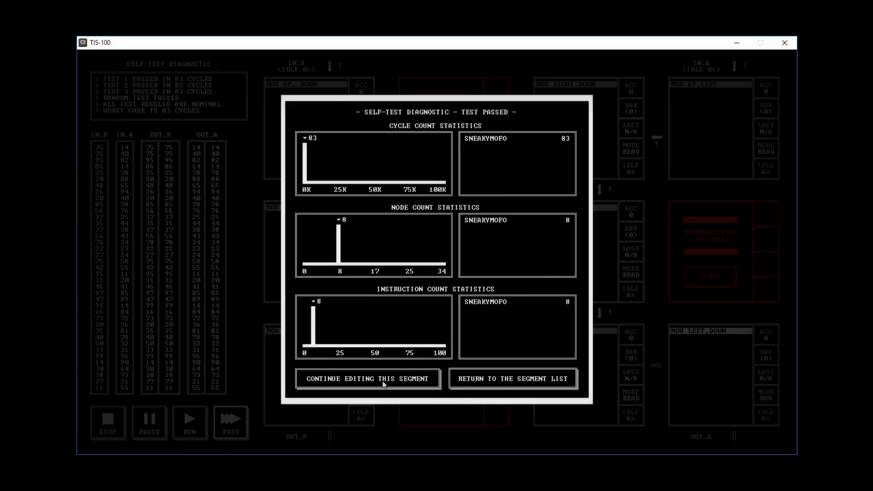
pyautogui.click(368, 378)
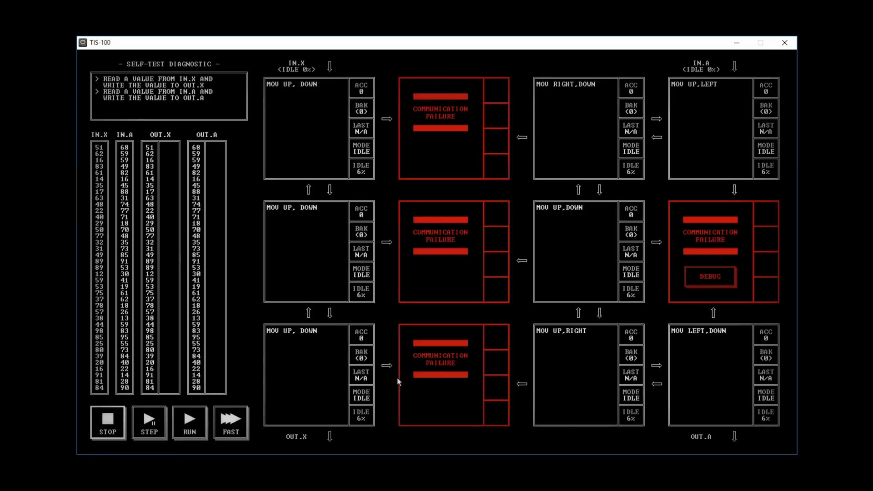
pyautogui.moveTo(738, 343)
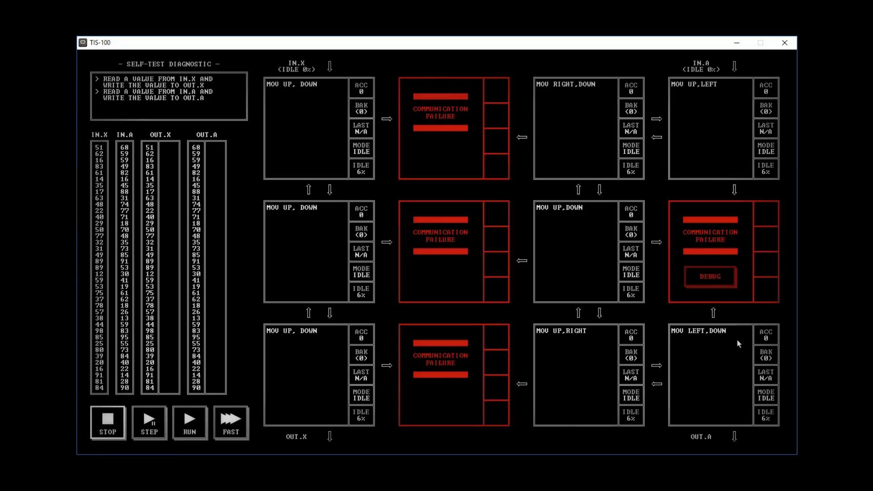
pyautogui.moveTo(692, 97)
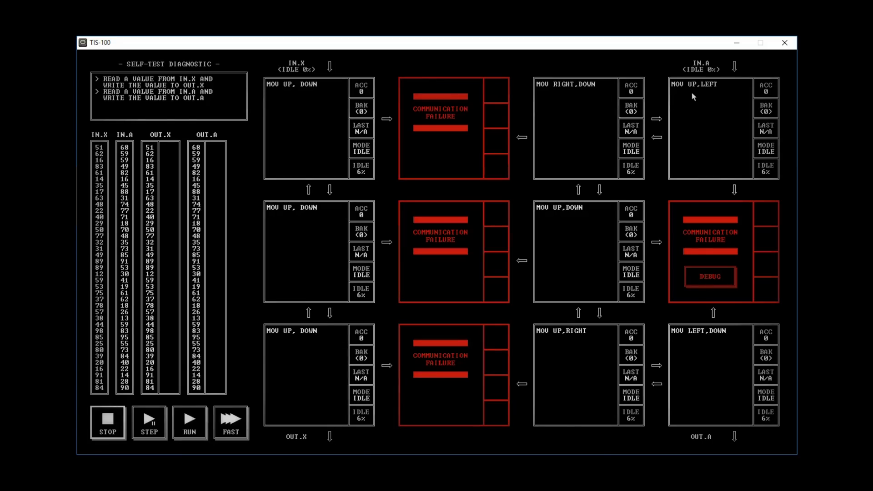
pyautogui.moveTo(701, 113)
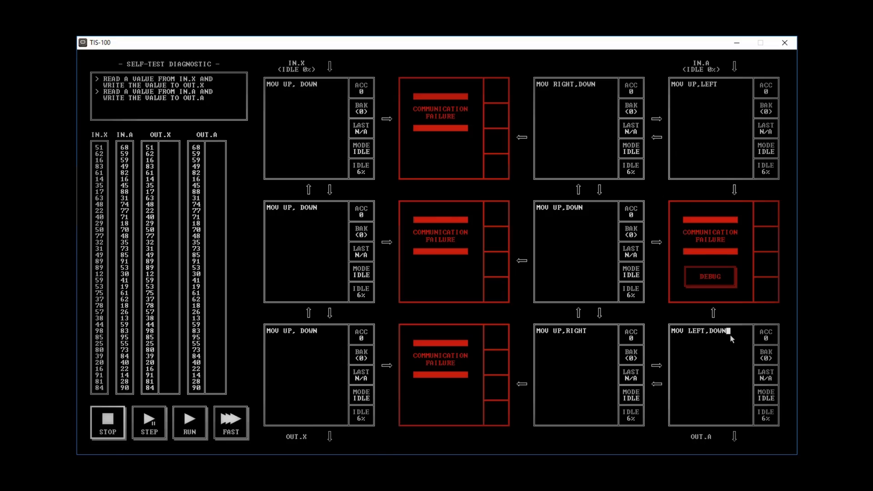
# - Change the bottom-right node's code to MOV LEFT,ACC
pyautogui.press('Backspace')
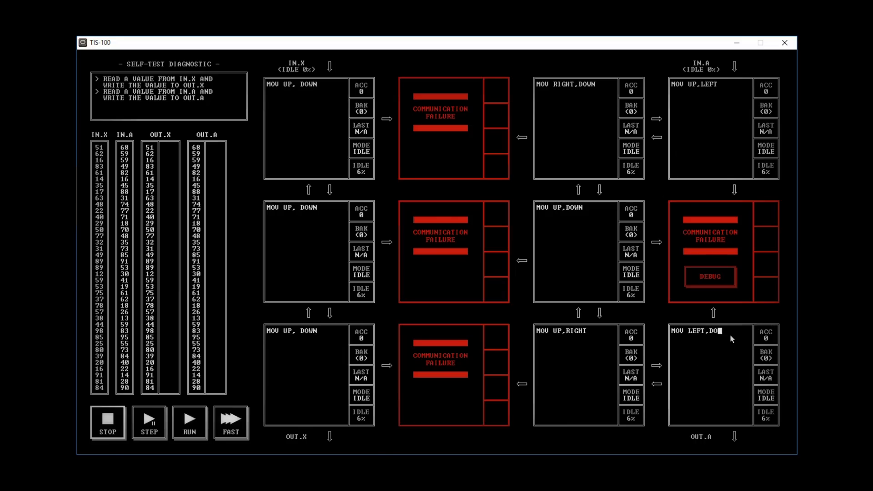
pyautogui.press('backspace')
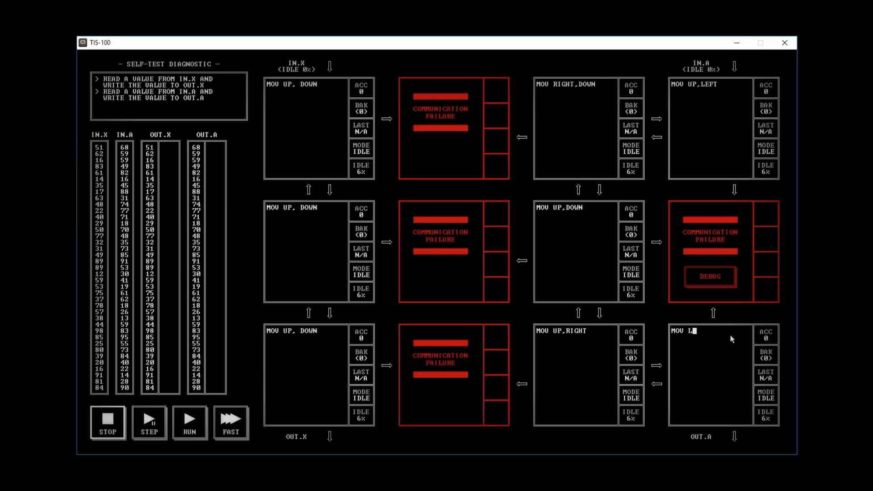
pyautogui.write('EFT')
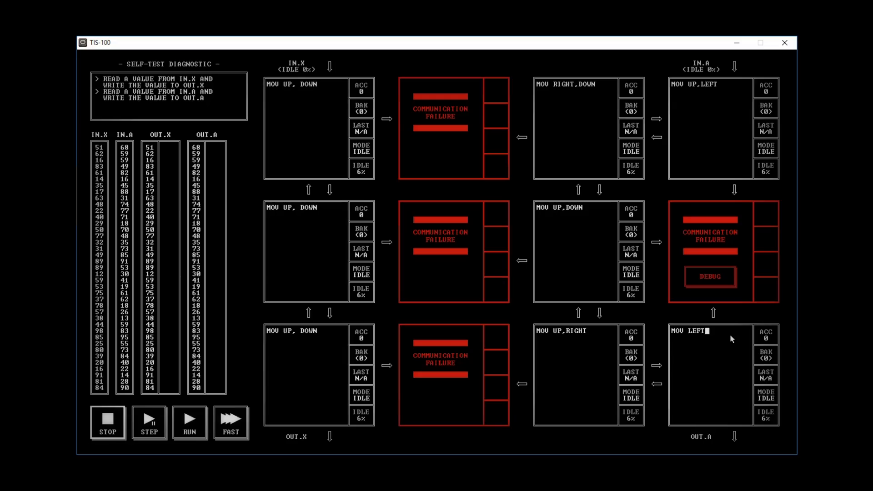
pyautogui.write(',ACC')
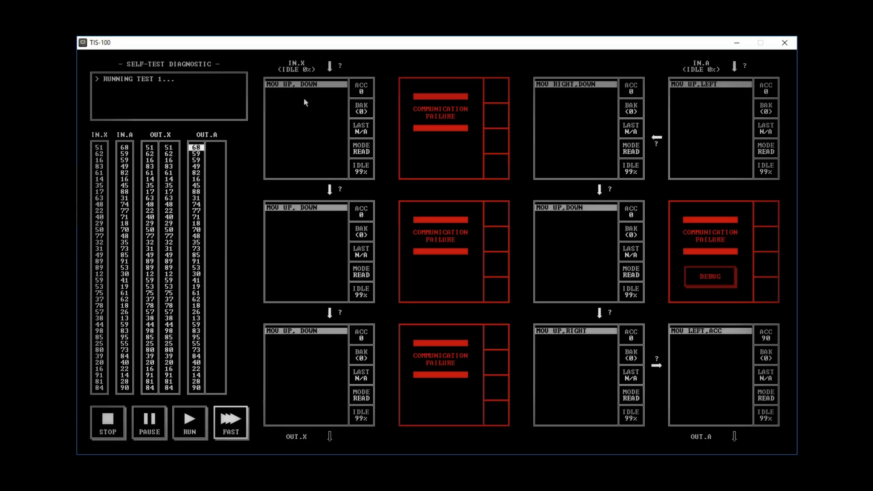
pyautogui.moveTo(205, 252)
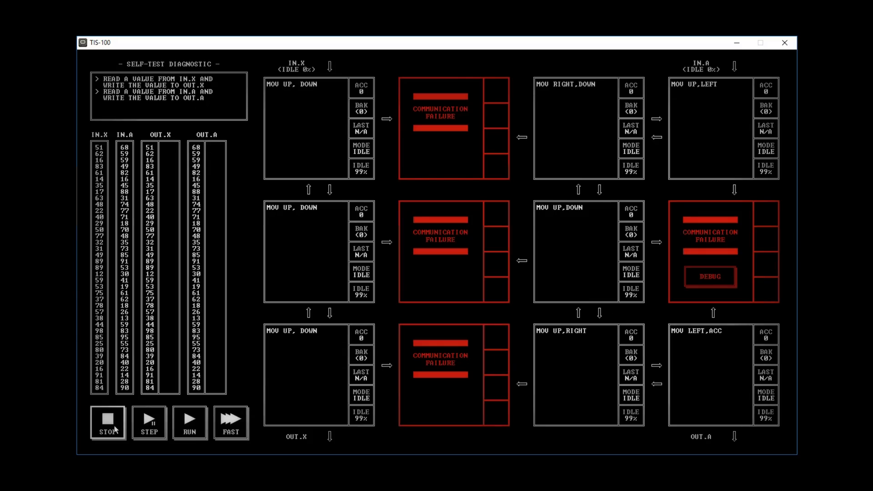
pyautogui.moveTo(426, 334)
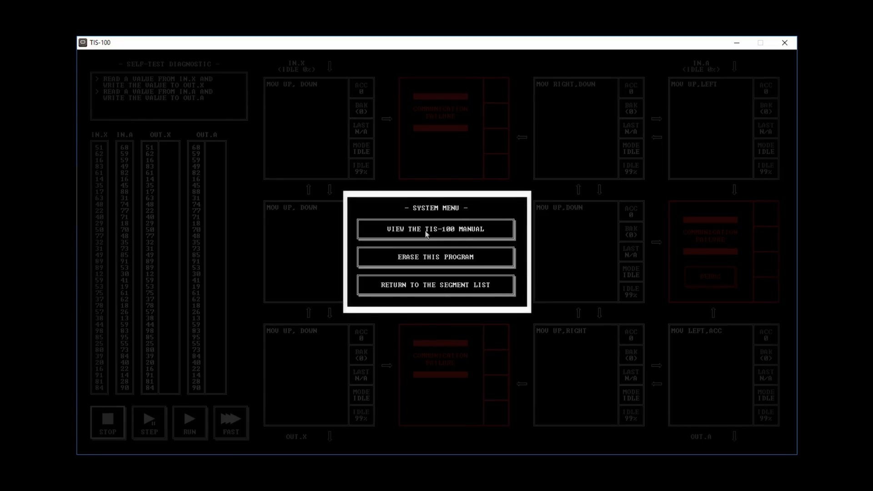
pyautogui.moveTo(446, 231)
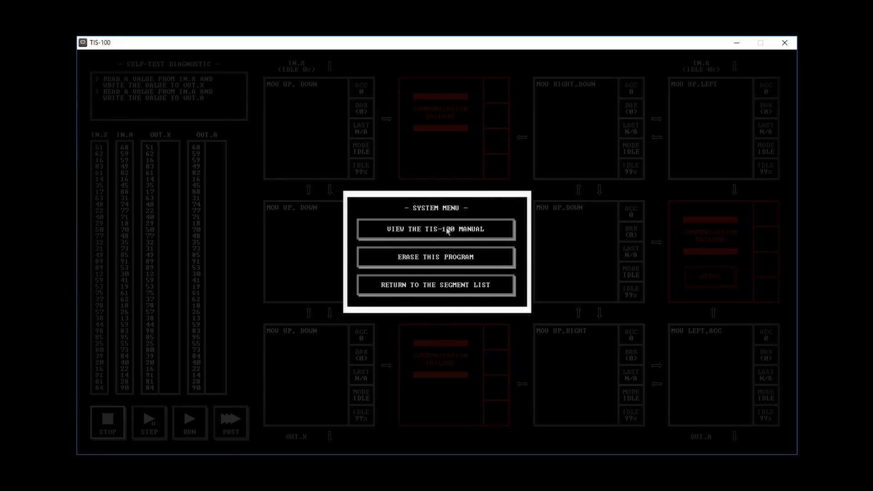
# - Open the TIS-100 manual from the System Menu
pyautogui.click(436, 229)
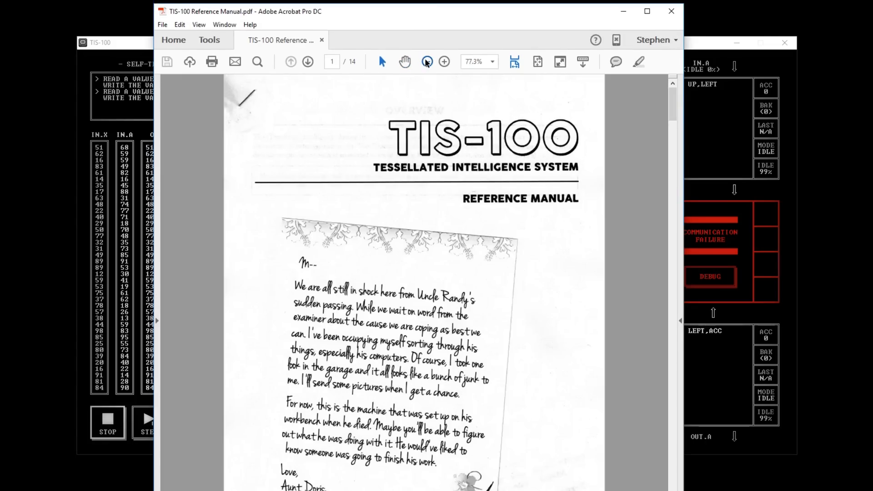
# - Scroll through the TIS-100 reference manual pages in Acrobat
pyautogui.click(427, 62)
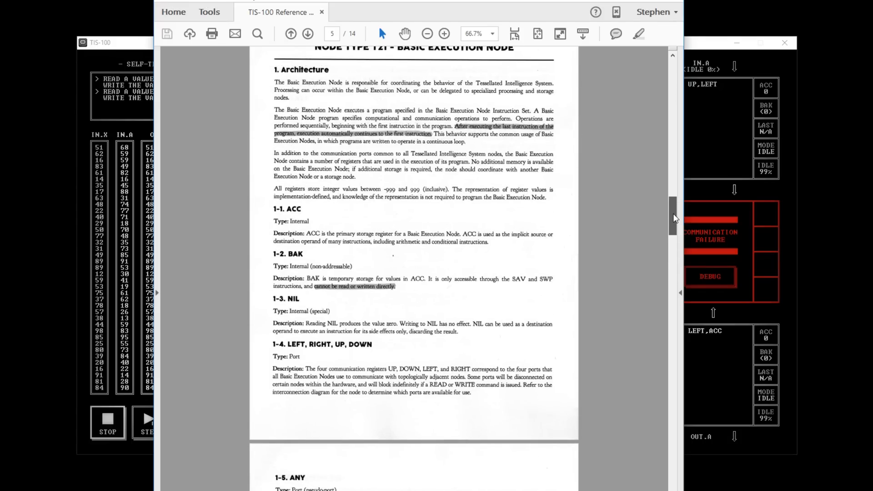
pyautogui.scroll(3)
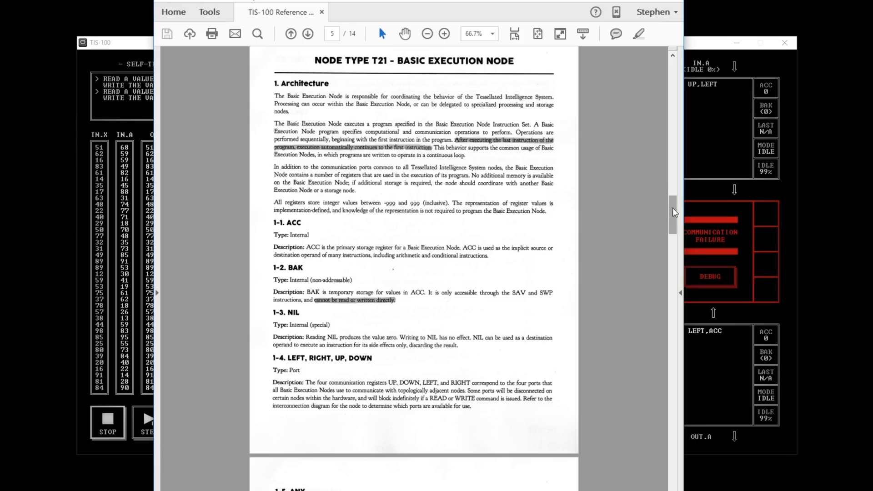
pyautogui.moveTo(315, 334)
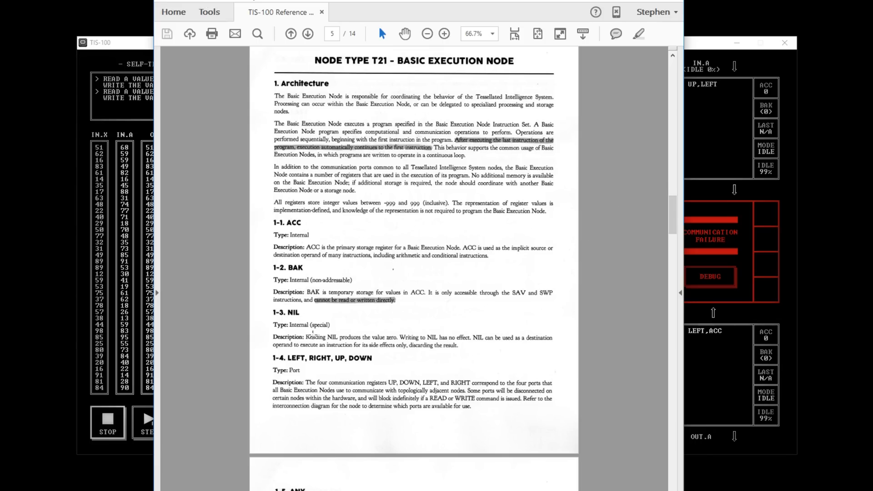
pyautogui.scroll(-3)
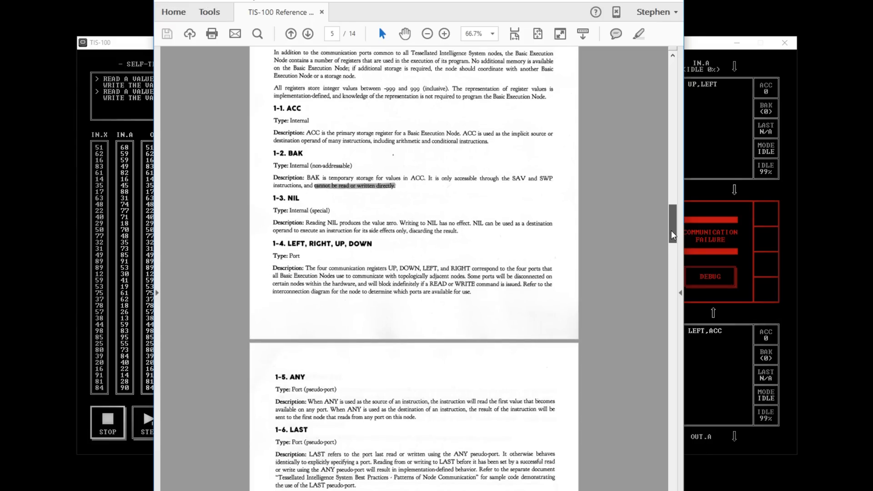
pyautogui.scroll(-3)
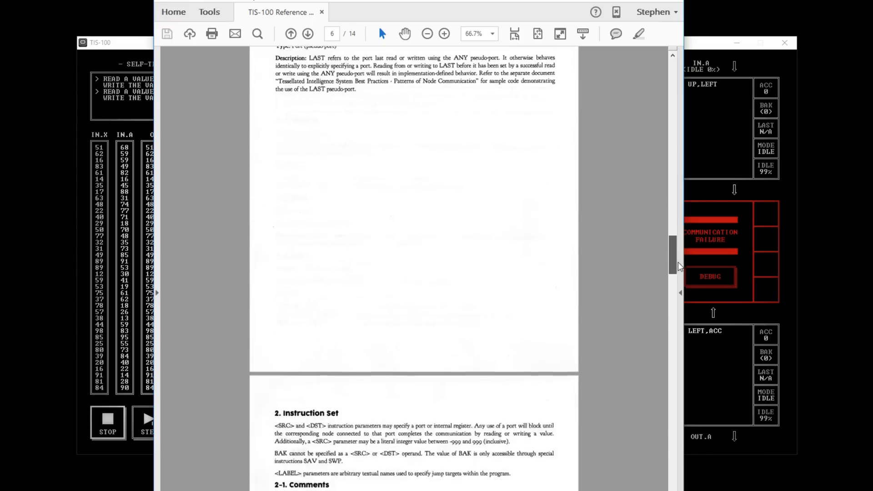
pyautogui.scroll(-3)
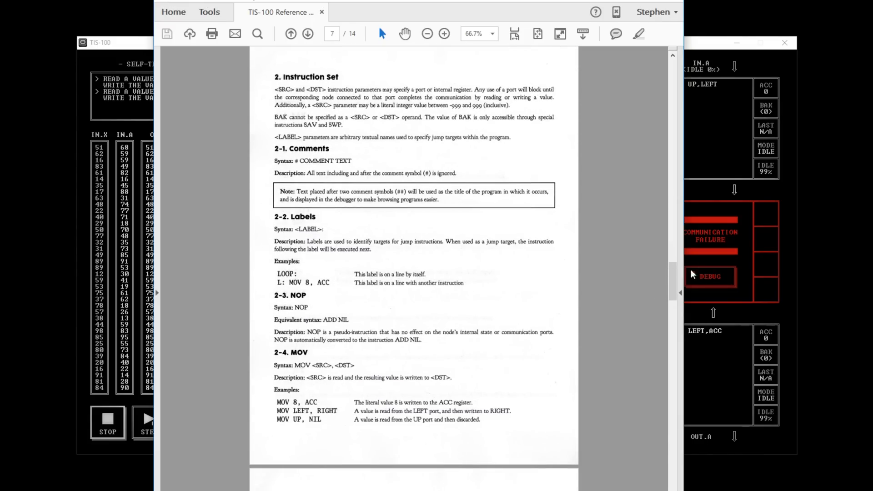
pyautogui.scroll(-3)
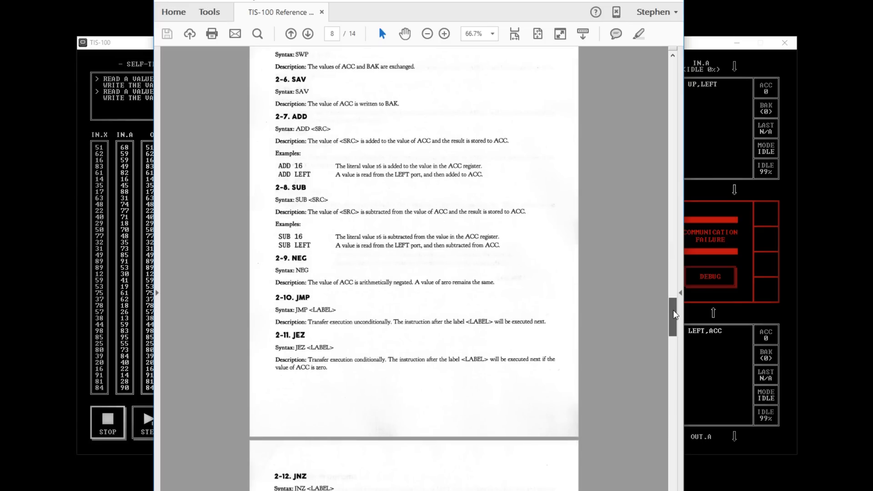
pyautogui.scroll(-3)
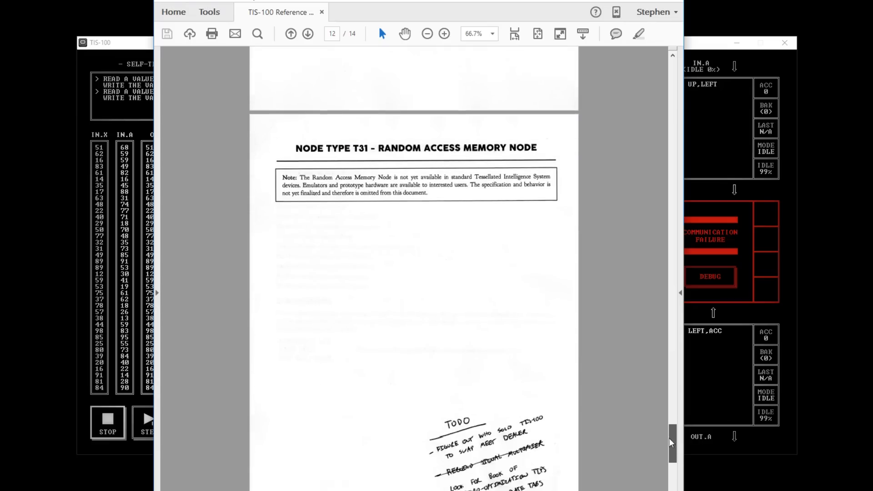
pyautogui.scroll(3)
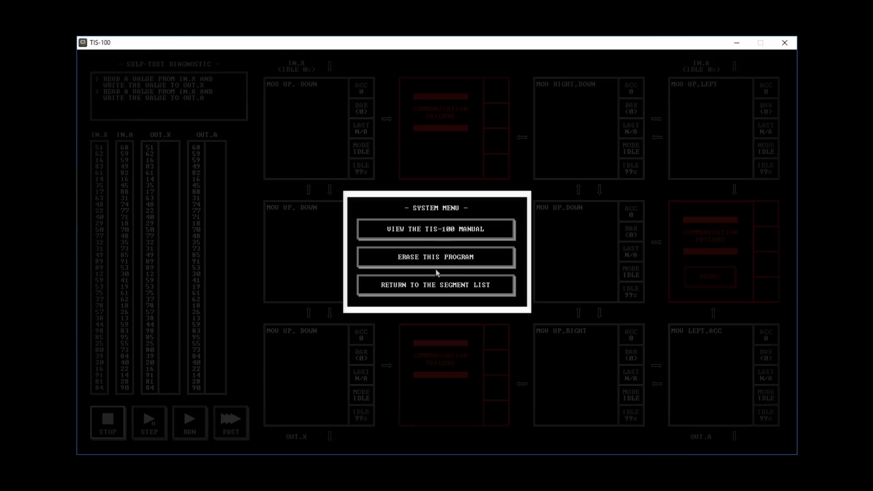
# - Return to the segment list and create a new Signal Amplifier program
pyautogui.click(436, 285)
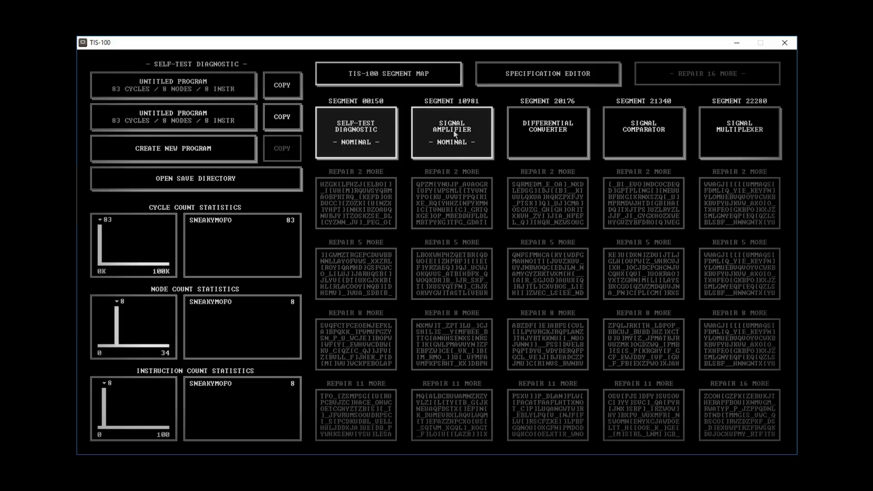
pyautogui.click(451, 133)
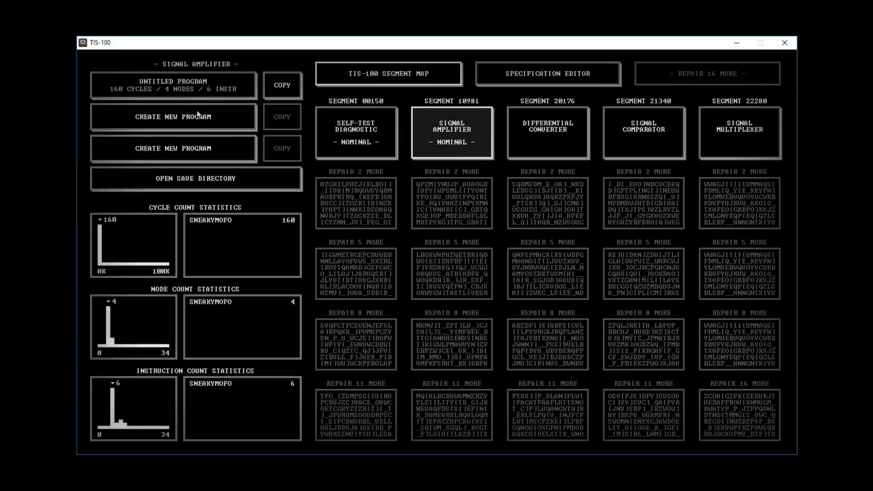
pyautogui.click(451, 133)
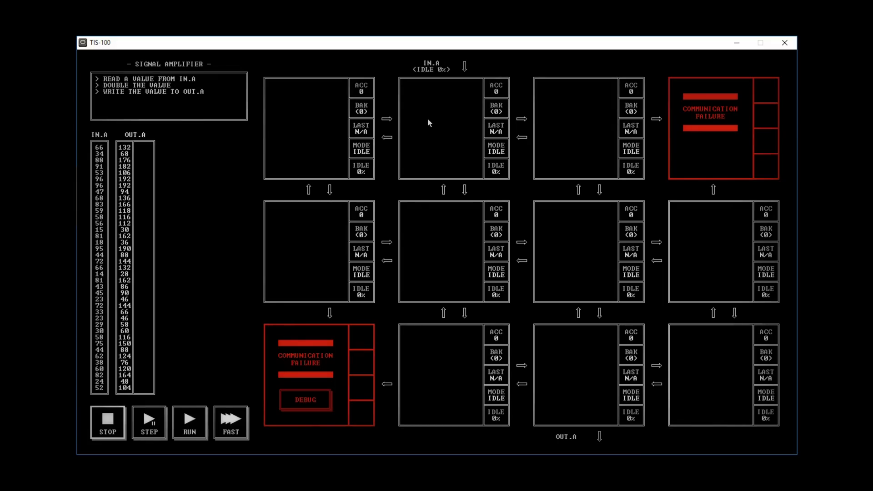
pyautogui.moveTo(190, 87)
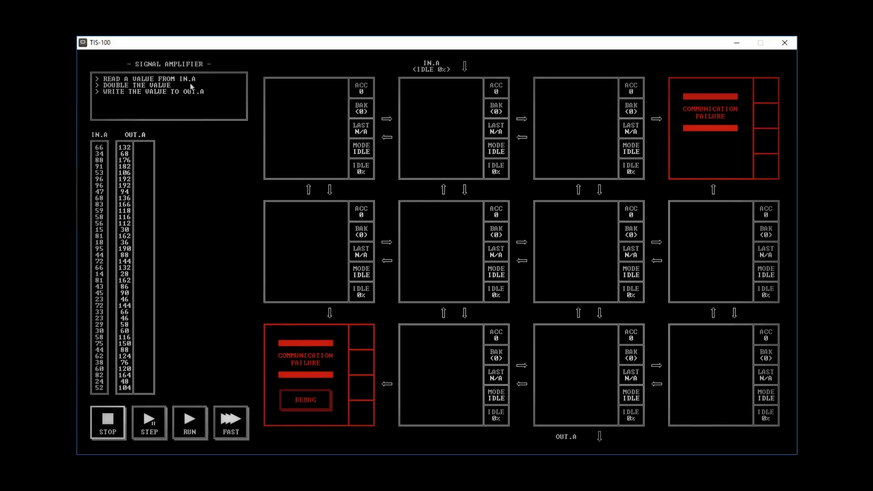
pyautogui.moveTo(440, 64)
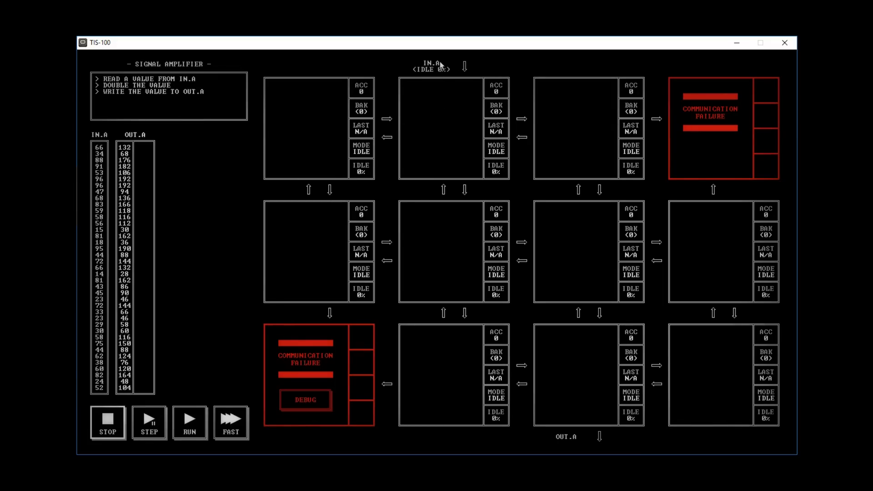
pyautogui.moveTo(173, 85)
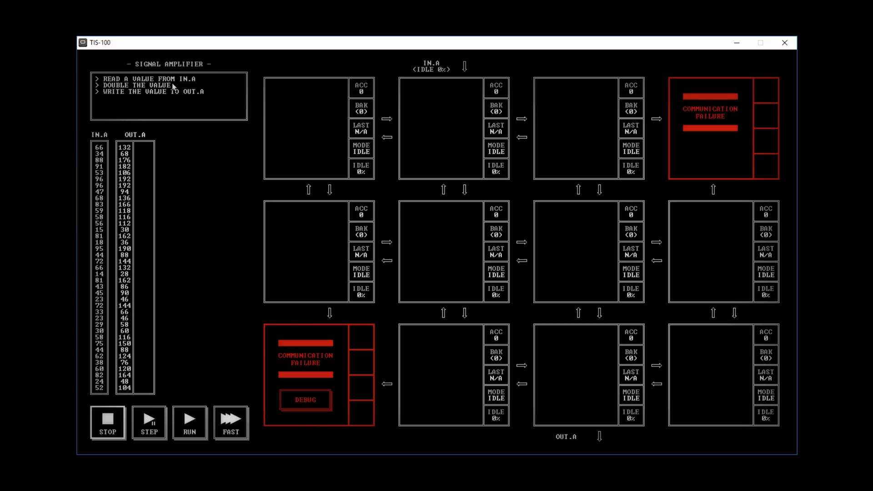
pyautogui.moveTo(578, 446)
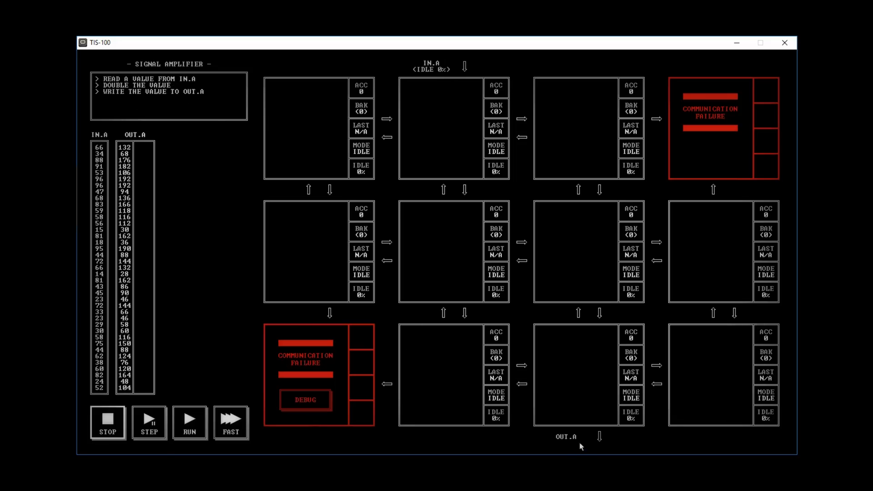
pyautogui.moveTo(446, 112)
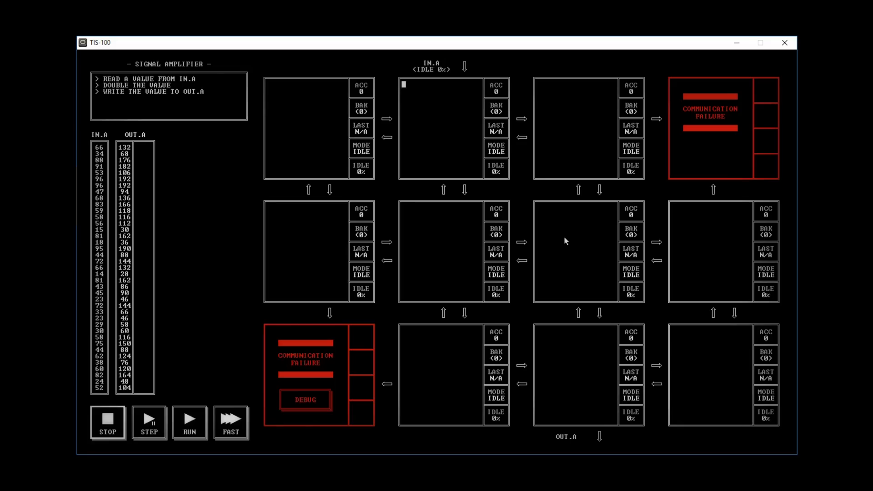
# - Enter MOV UP,ACC in the Signal Amplifier node below IN.A
pyautogui.write('MOV')
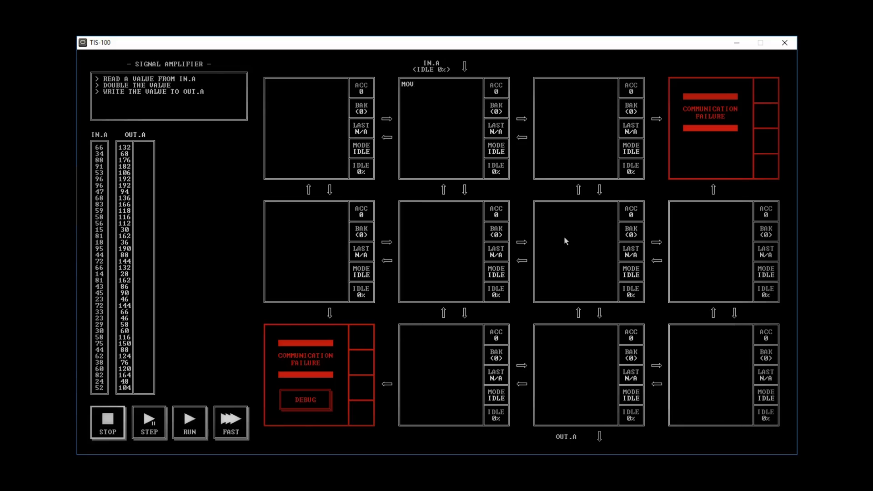
pyautogui.write('UP')
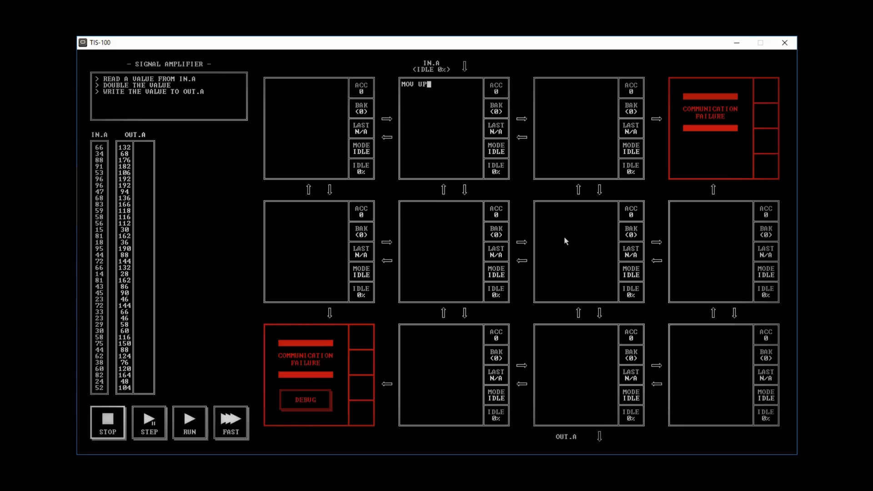
pyautogui.write(',')
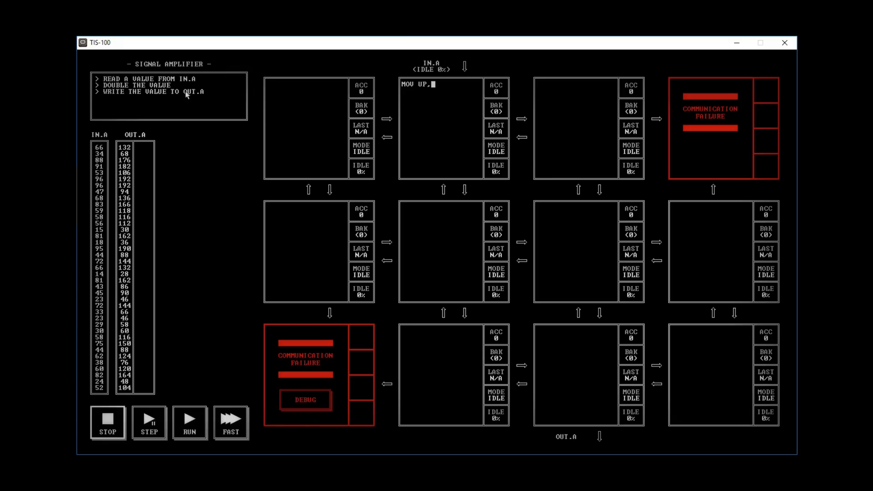
pyautogui.moveTo(526, 221)
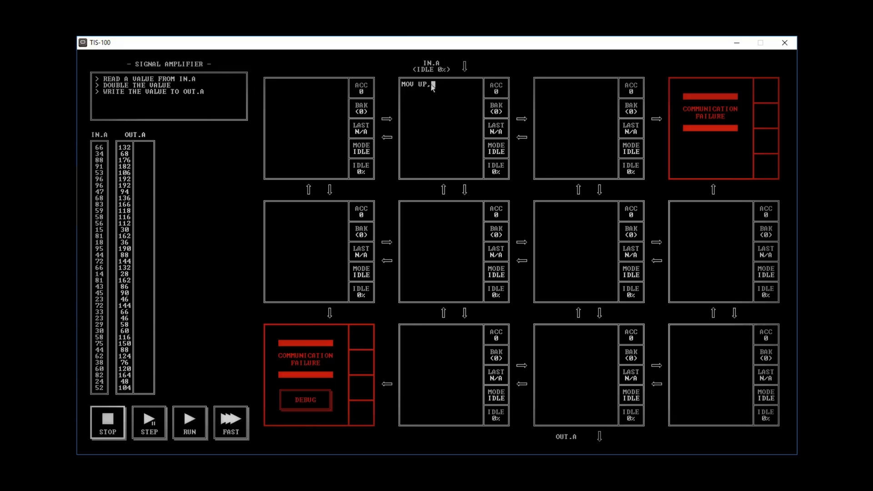
pyautogui.moveTo(495, 91)
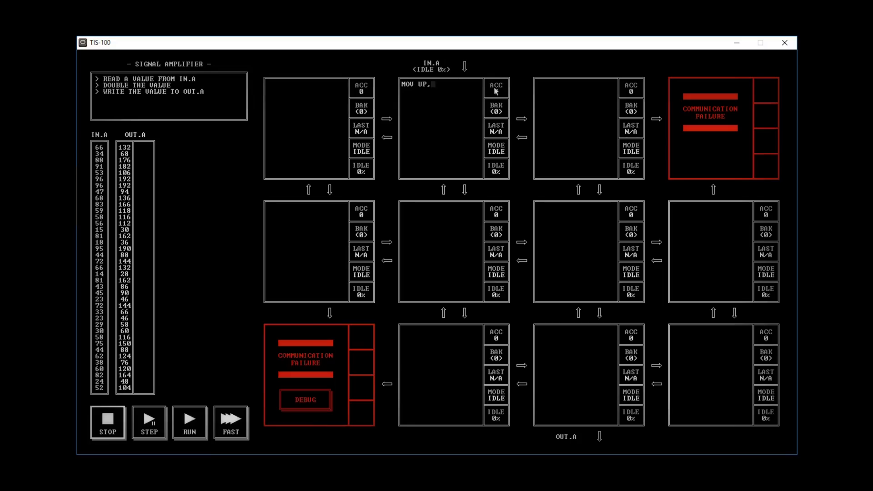
pyautogui.moveTo(536, 207)
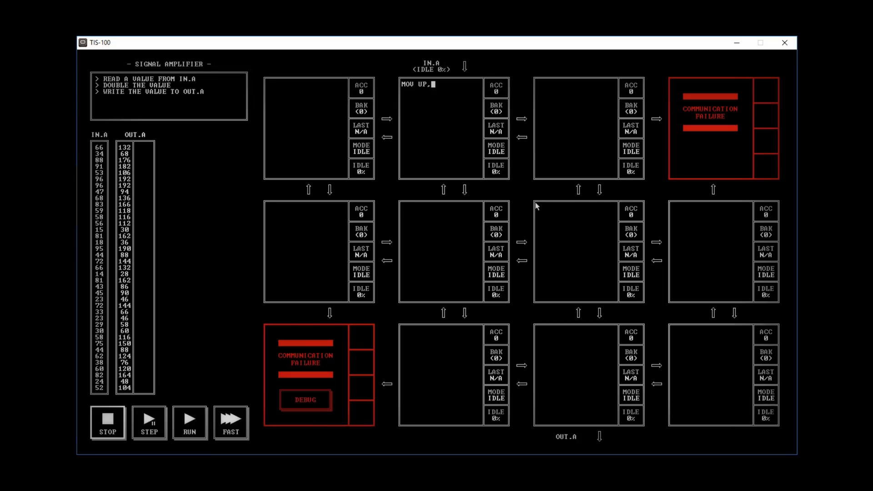
pyautogui.write('ACC')
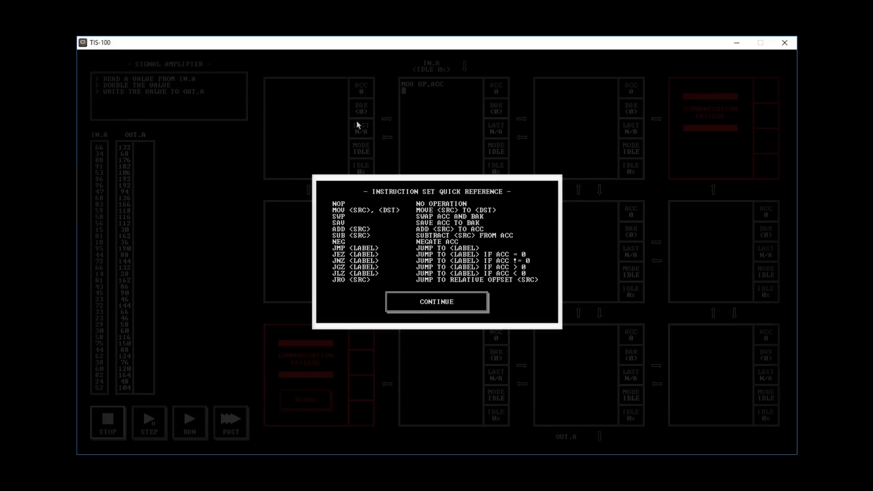
pyautogui.moveTo(356, 230)
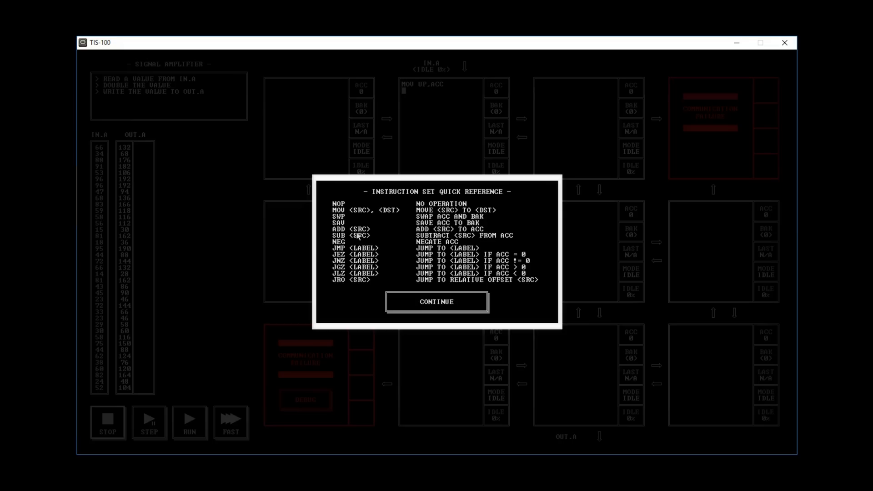
pyautogui.moveTo(454, 238)
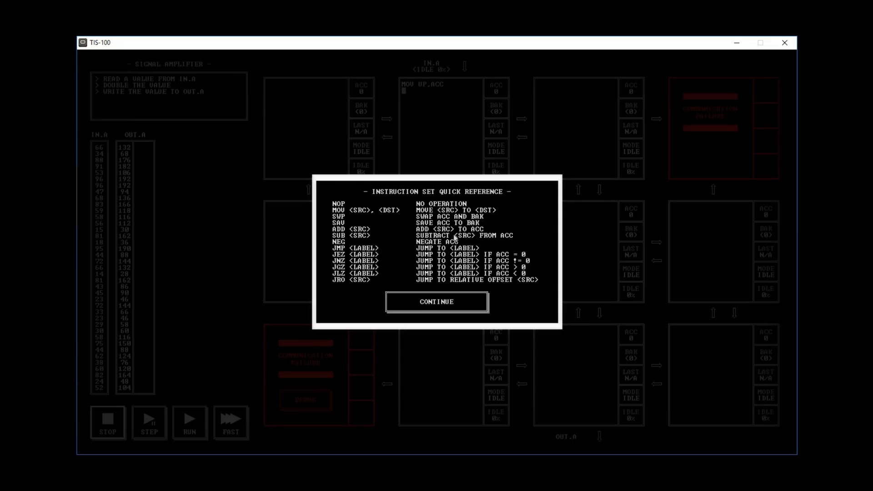
# - Write ADD ACC under MOV UP,ACC in the IN.A node, after trying RIGHT and LEFT operands
pyautogui.click(436, 301)
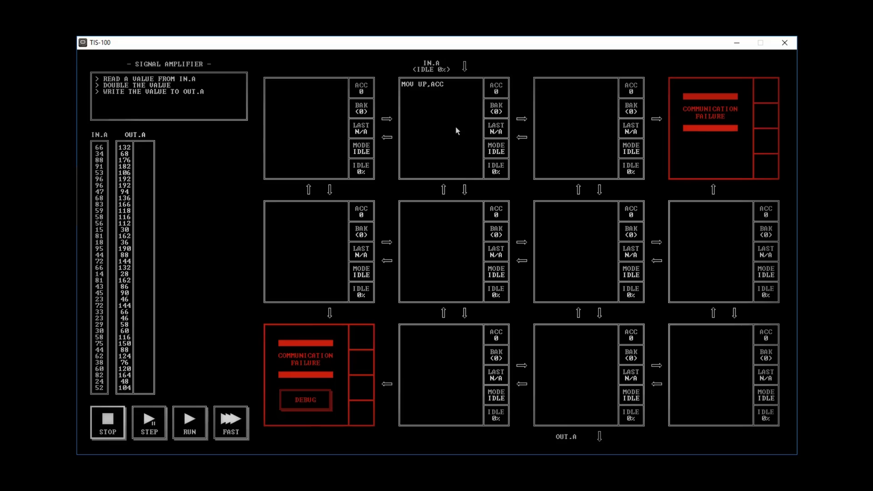
pyautogui.write('ADD A')
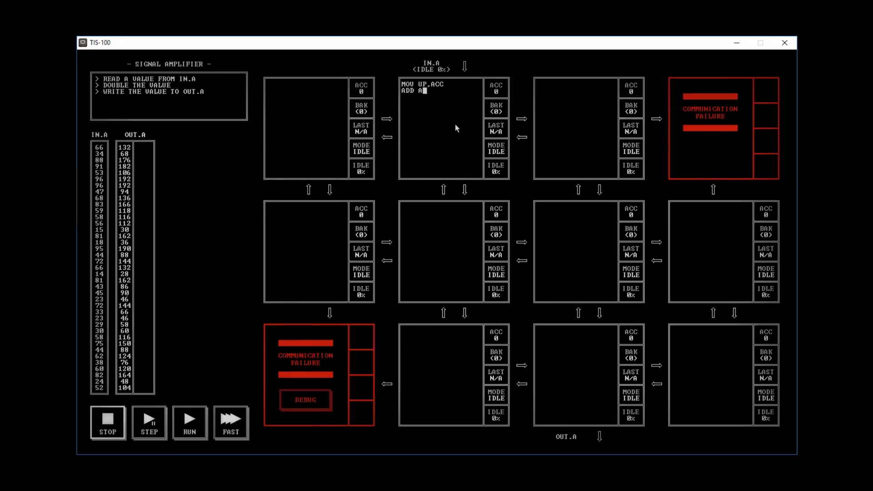
pyautogui.write('CC')
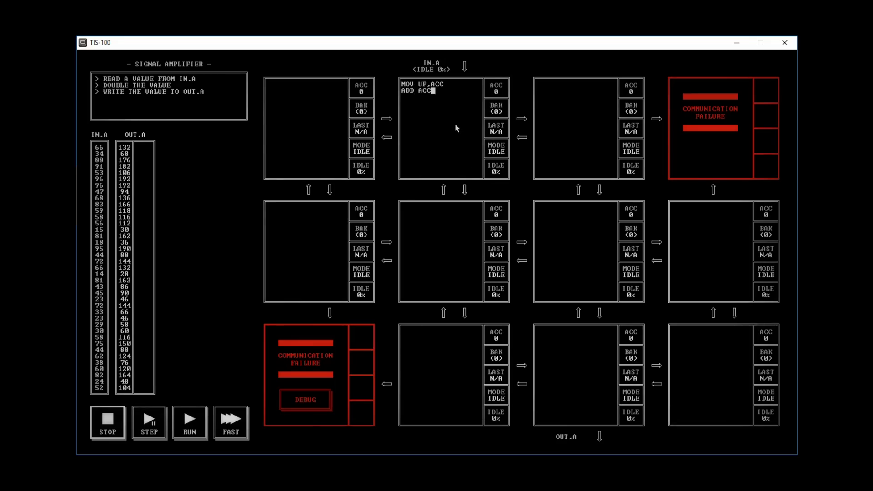
pyautogui.moveTo(578, 99)
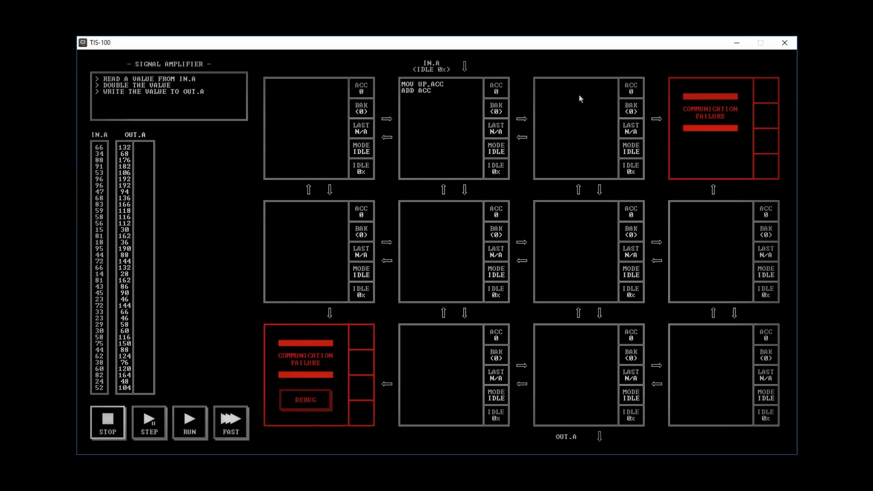
pyautogui.click(424, 91)
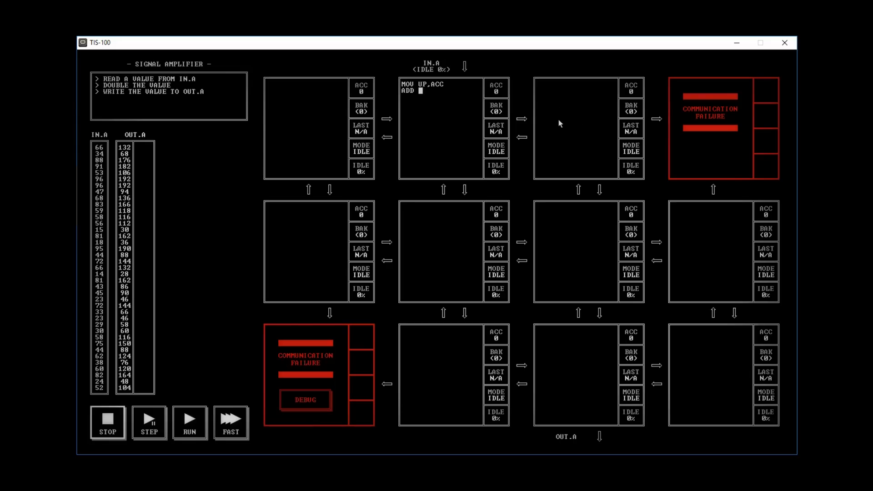
pyautogui.write('RIGHT')
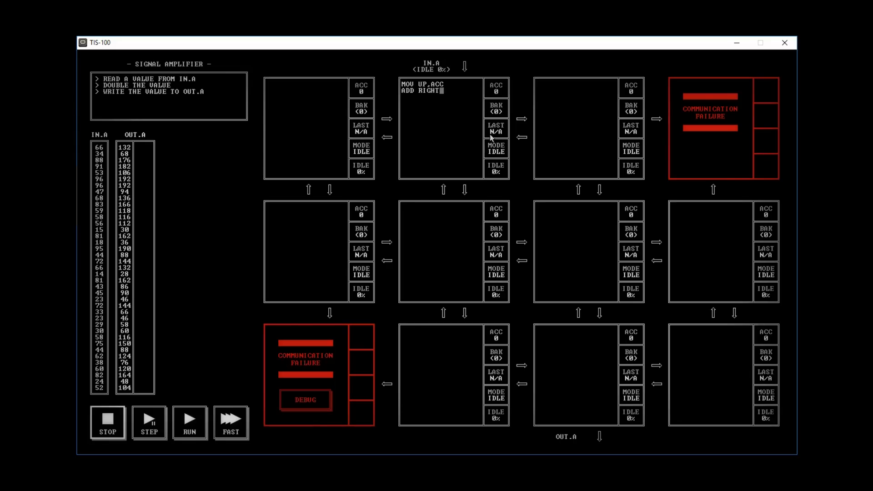
pyautogui.moveTo(530, 140)
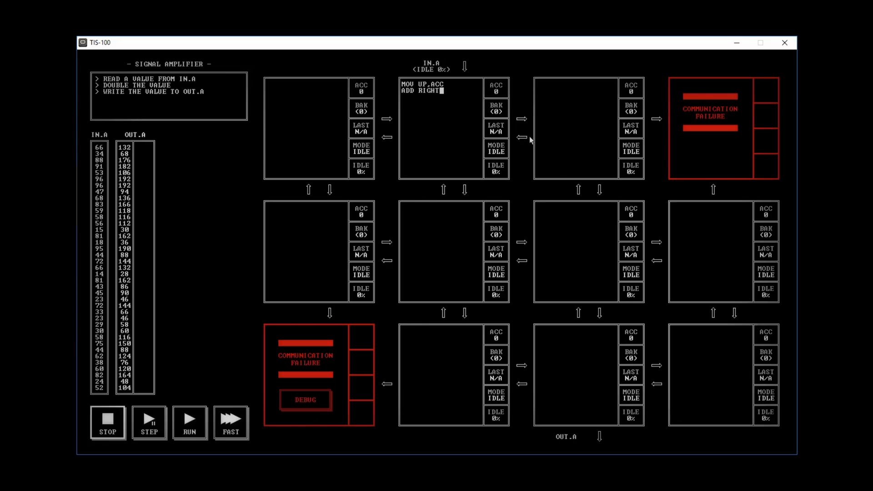
pyautogui.moveTo(538, 106)
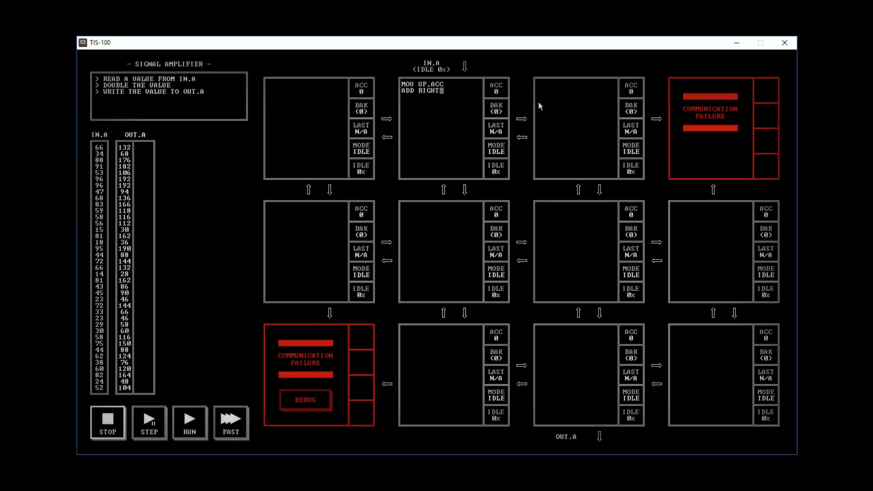
pyautogui.moveTo(420, 92)
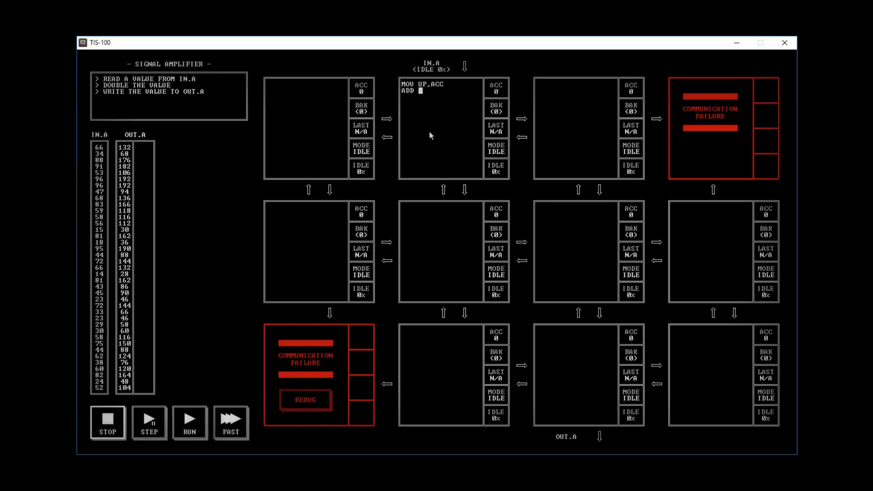
pyautogui.write('LEFT')
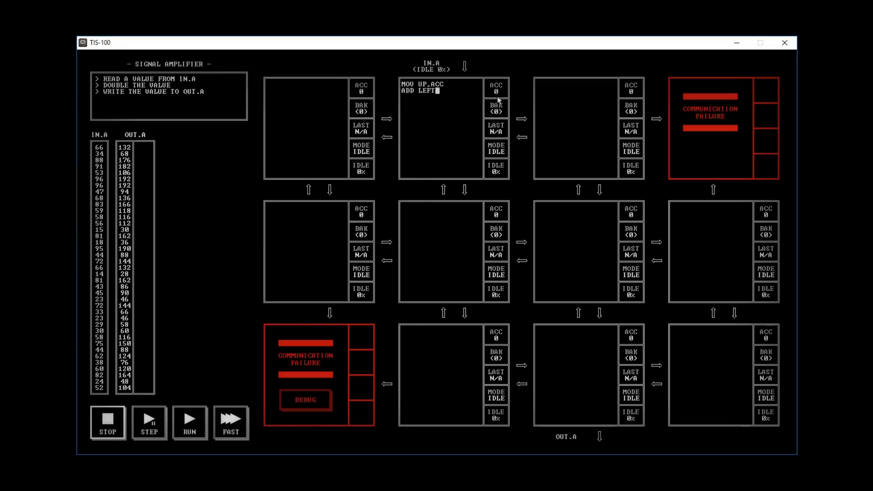
pyautogui.press('BackSpace')
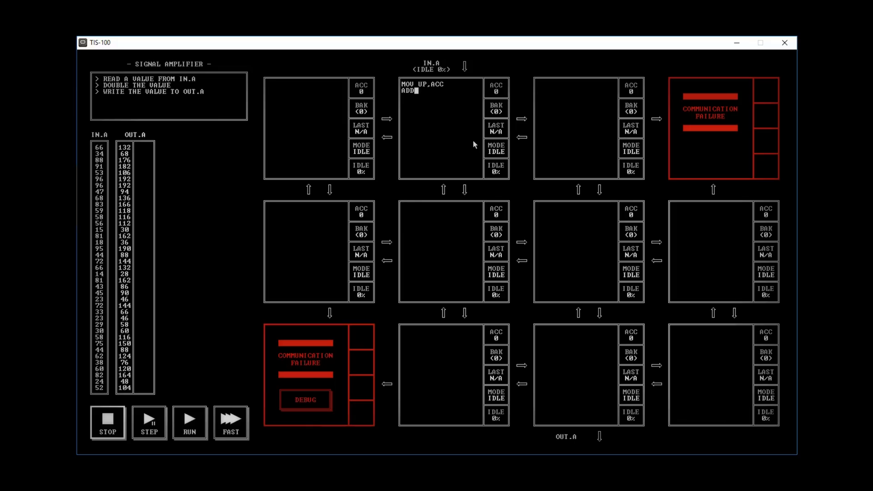
pyautogui.write('ACC')
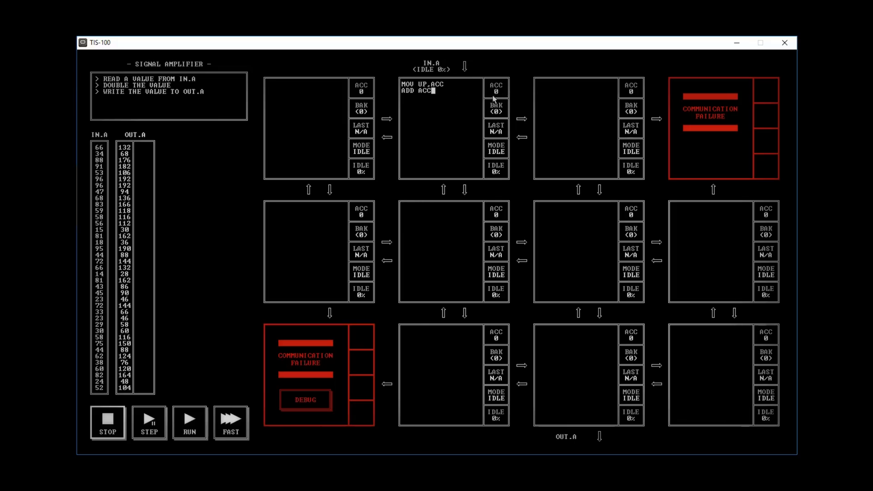
pyautogui.moveTo(499, 86)
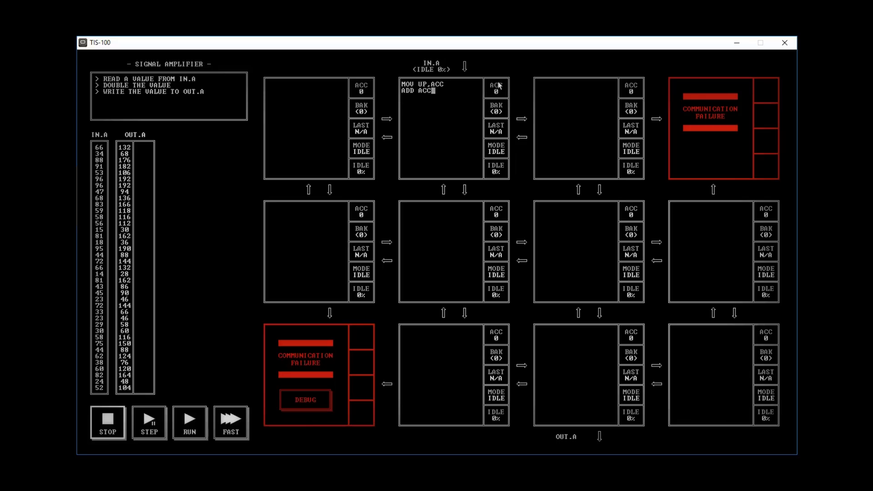
pyautogui.moveTo(480, 96)
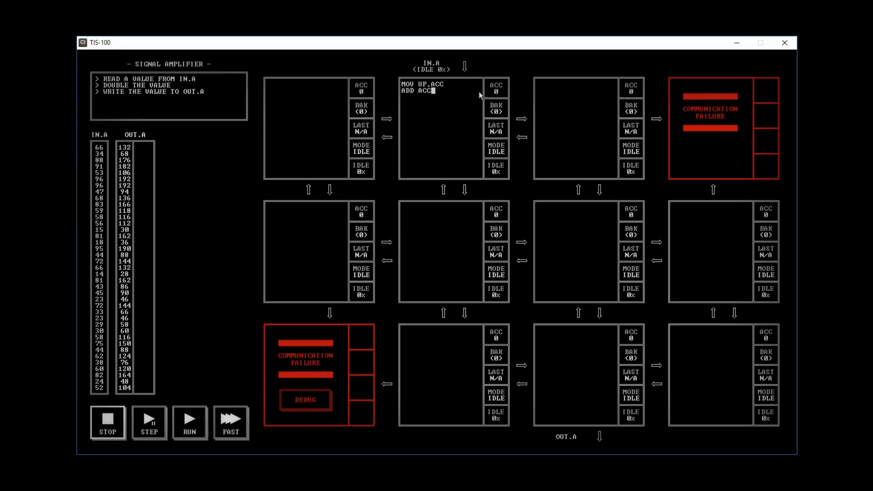
pyautogui.moveTo(493, 100)
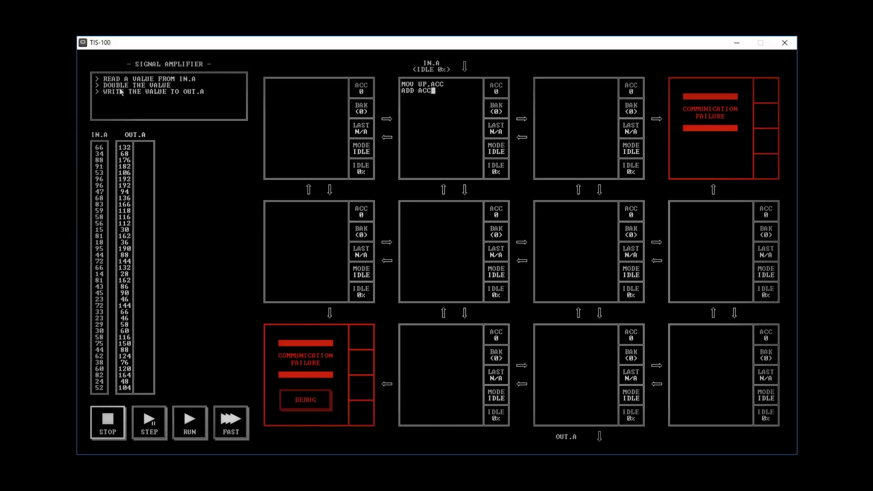
pyautogui.moveTo(462, 109)
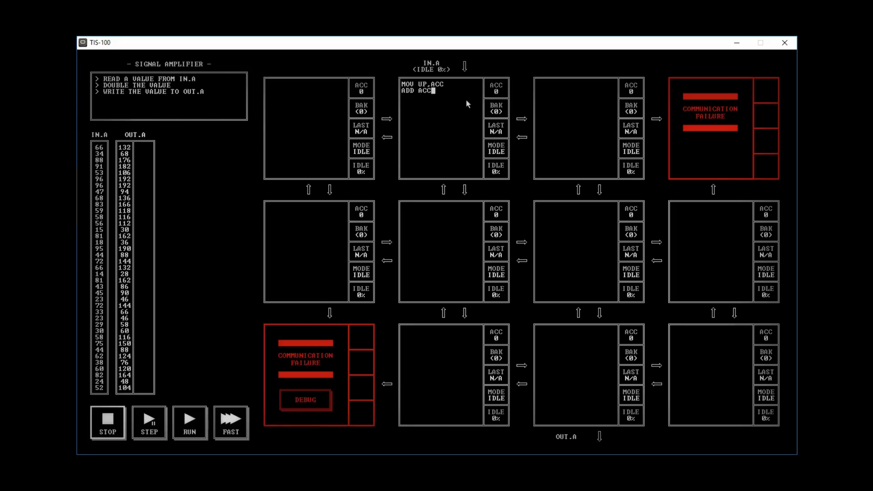
pyautogui.moveTo(342, 92)
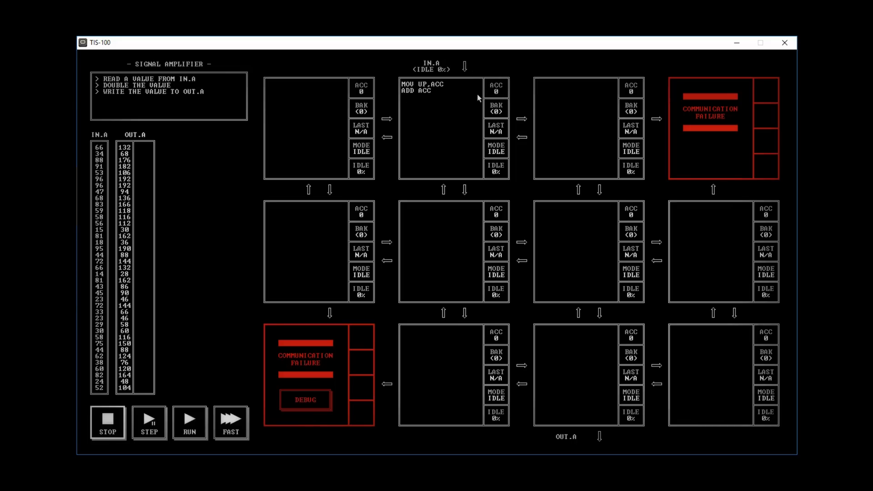
# - Write MOV ACC,DOWN, MOV UP,DOWN, MOV UP,RIGHT and MOV LEFT,DOWN along the path to OUT.A
pyautogui.write('MOV AC')
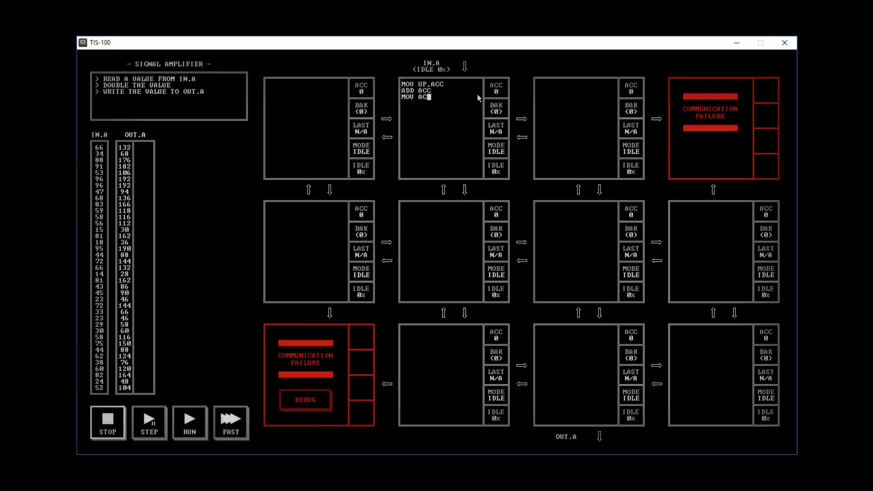
pyautogui.write('C,DOWN')
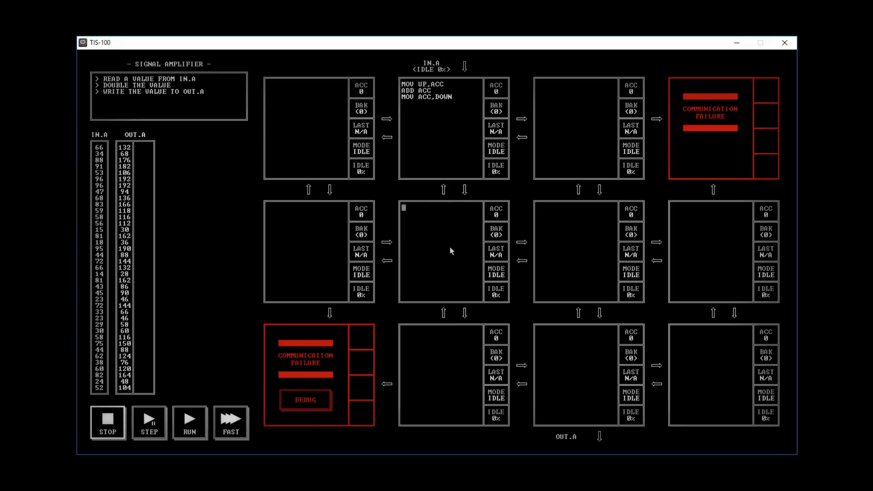
pyautogui.write('MOV UP')
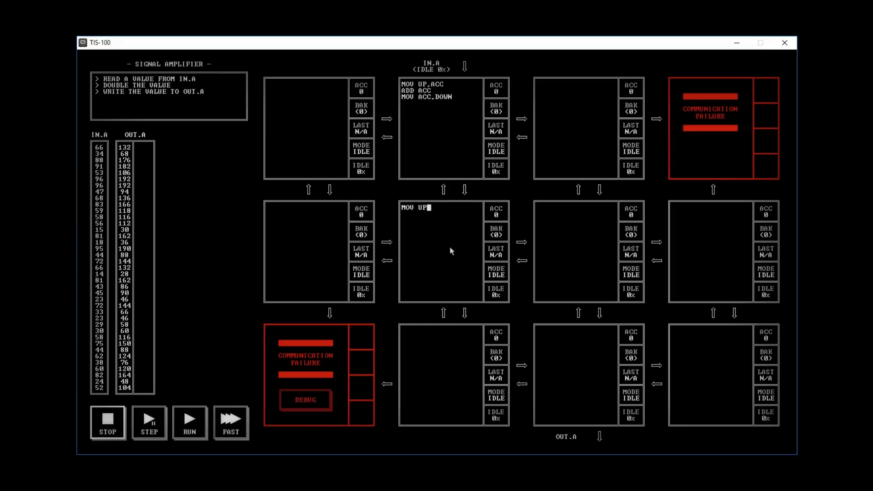
pyautogui.write(',DOWN')
pyautogui.click(576, 375)
pyautogui.write('MOV L')
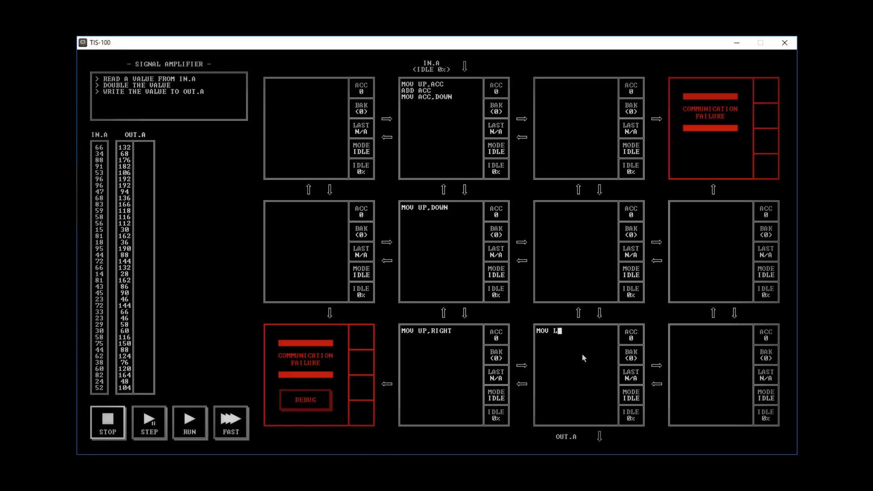
pyautogui.write('EFT,DOWN')
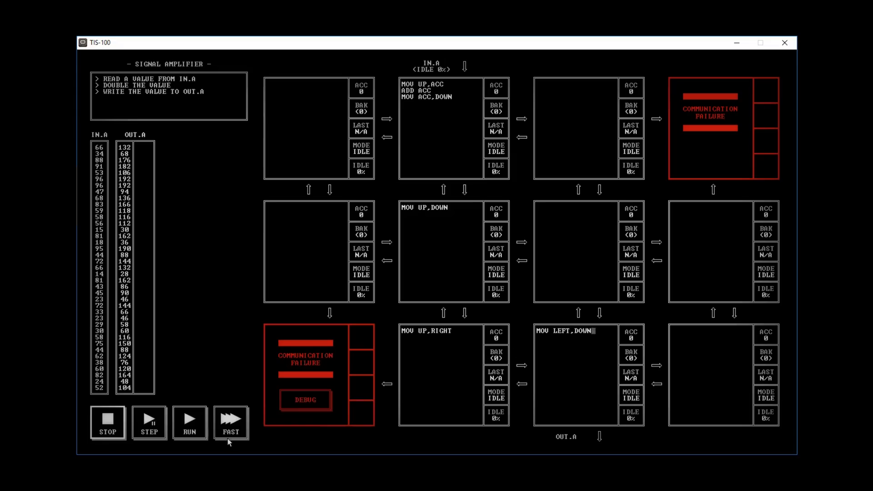
# - Run the Signal Amplifier tests at FAST speed until they pass with 160 cycles, 4 nodes, 6 instructions
pyautogui.click(230, 422)
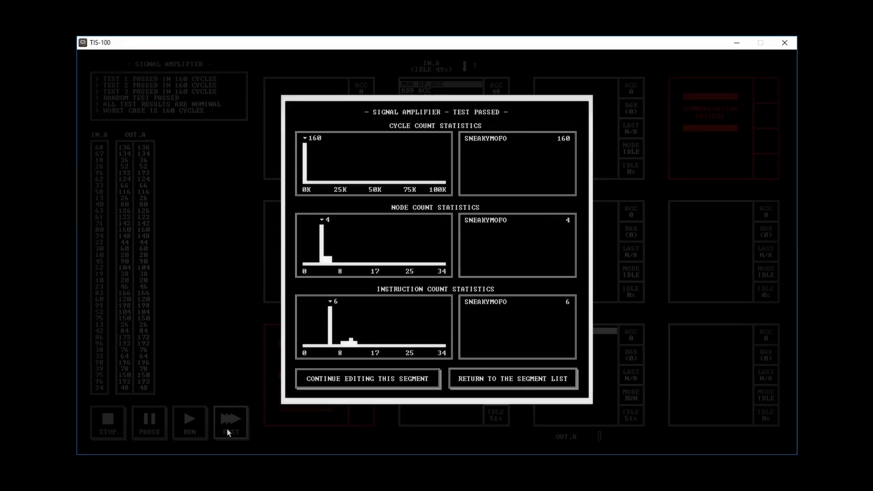
pyautogui.moveTo(259, 417)
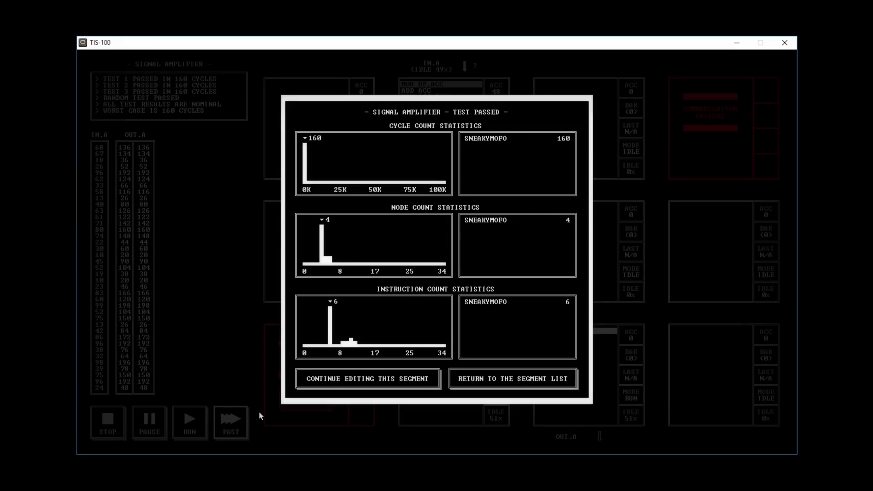
pyautogui.moveTo(221, 288)
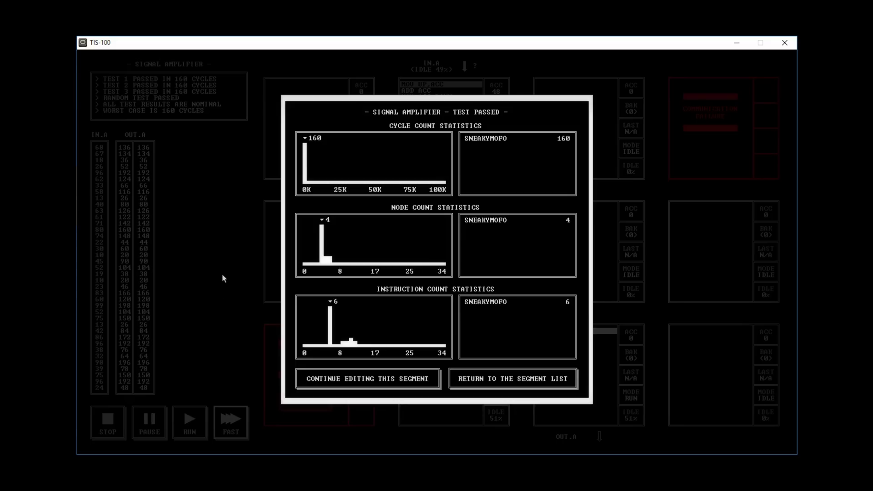
# - Return from the Test Passed dialog to the segment list, where Signal Amplifier shows as nominal
pyautogui.click(511, 378)
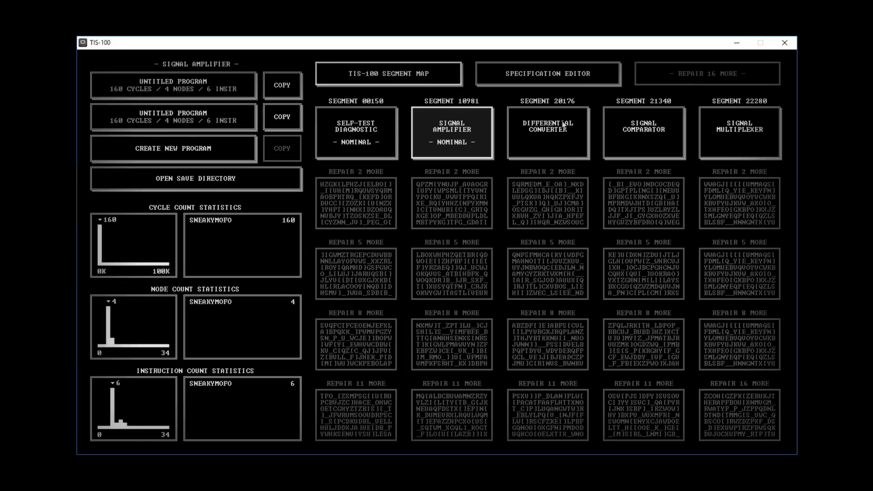
pyautogui.moveTo(552, 132)
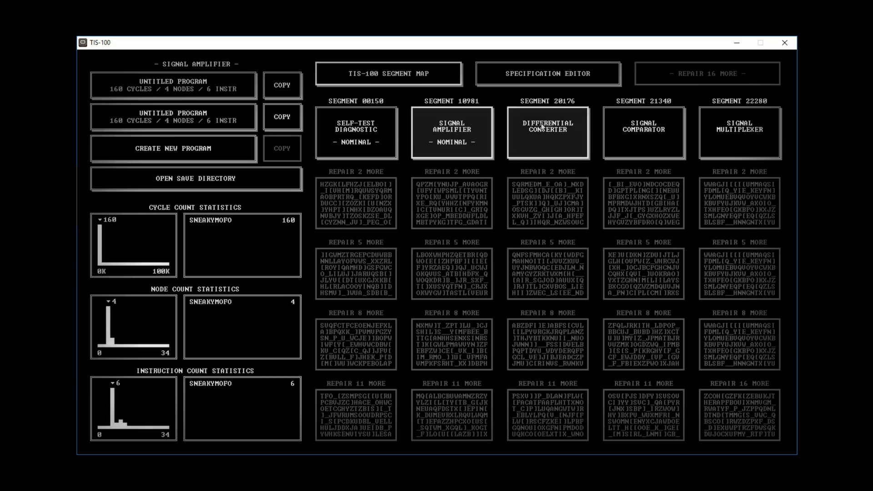
# - Select the Differential Converter segment (20176) on the segment map
pyautogui.click(547, 132)
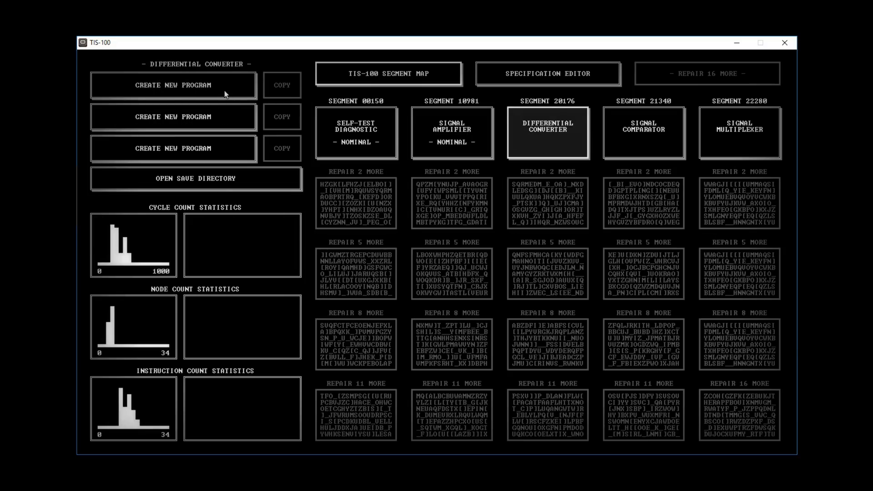
pyautogui.moveTo(462, 284)
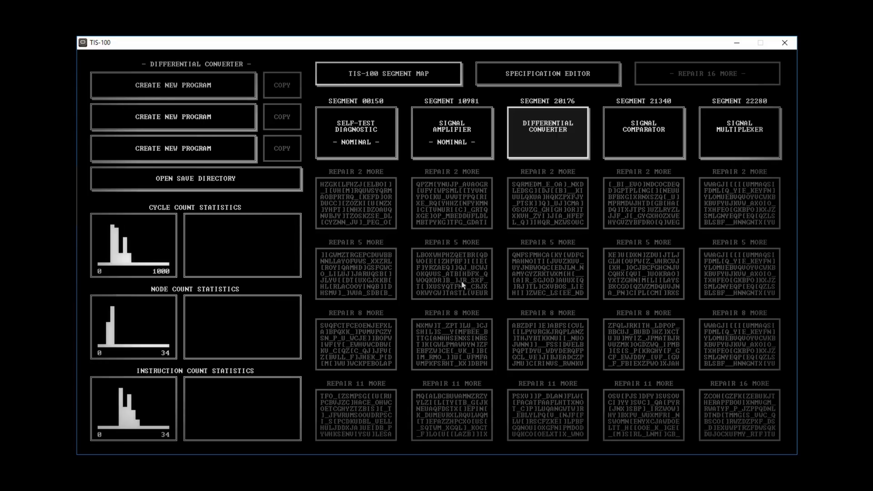
pyautogui.moveTo(441, 163)
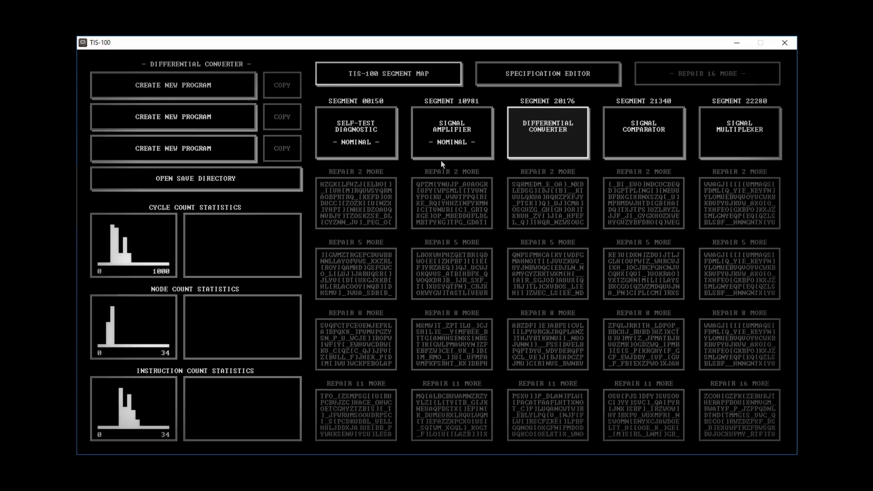
pyautogui.moveTo(506, 217)
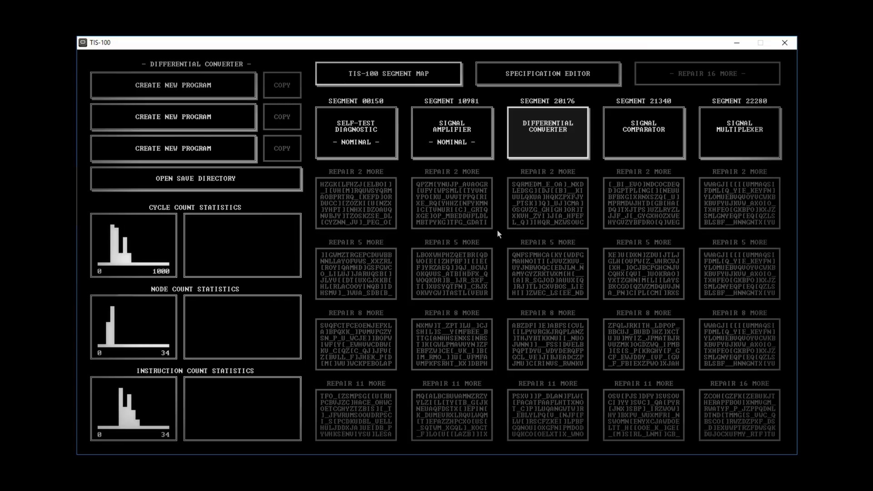
pyautogui.moveTo(494, 230)
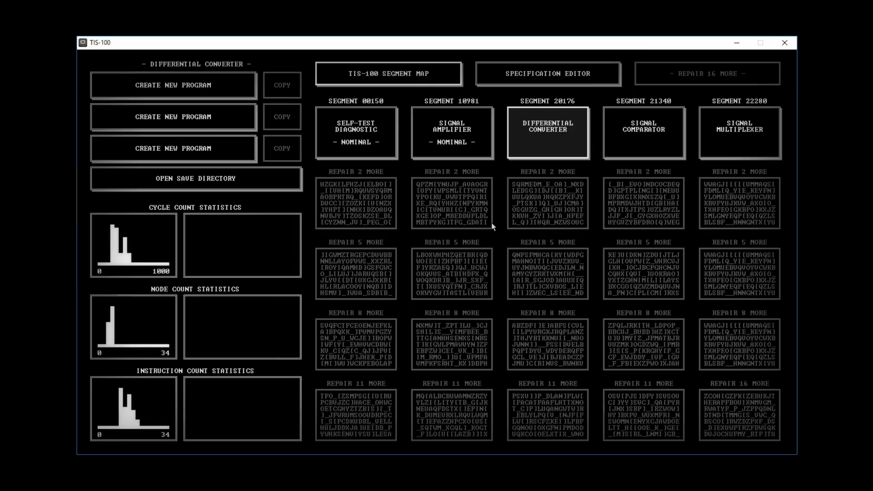
pyautogui.moveTo(501, 211)
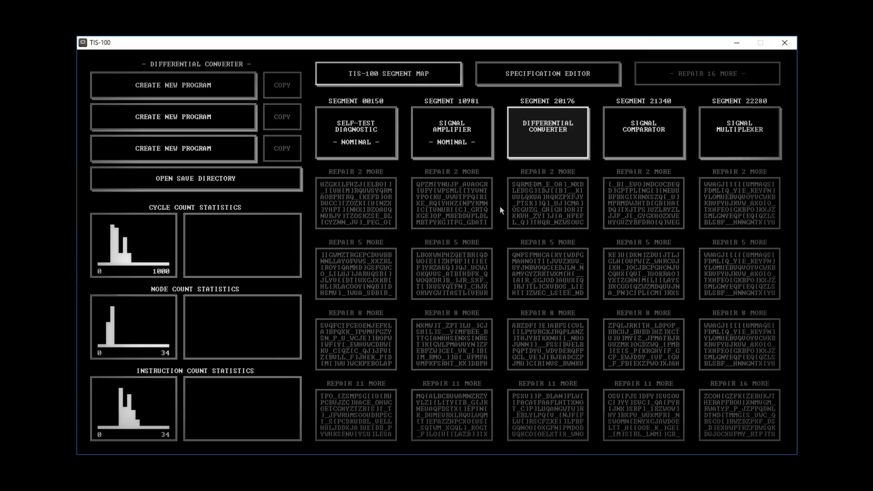